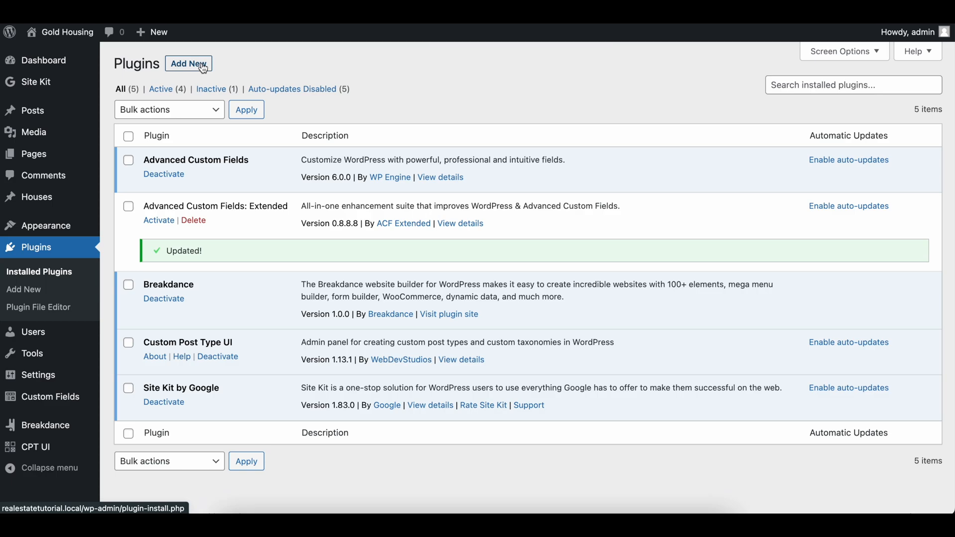
mouse_move(314, 68)
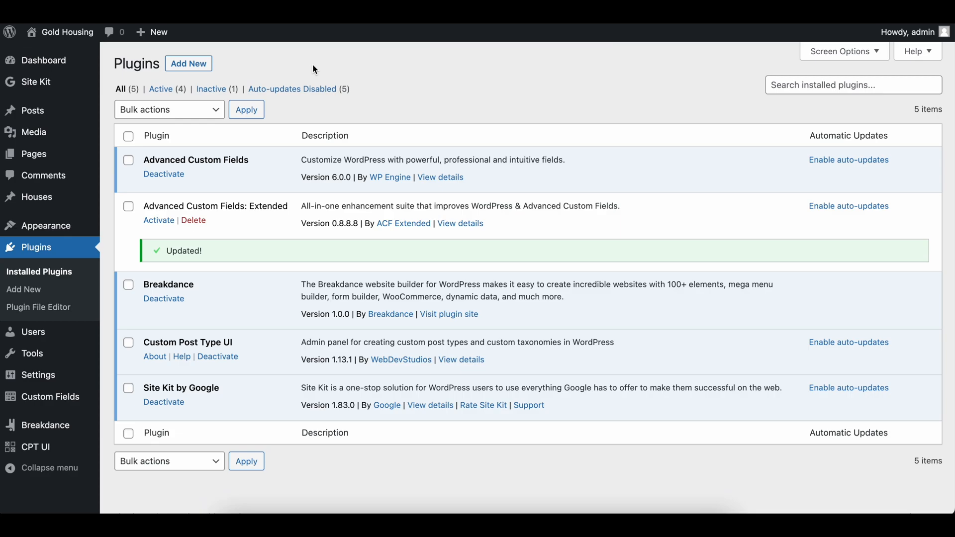
mouse_move(475, 98)
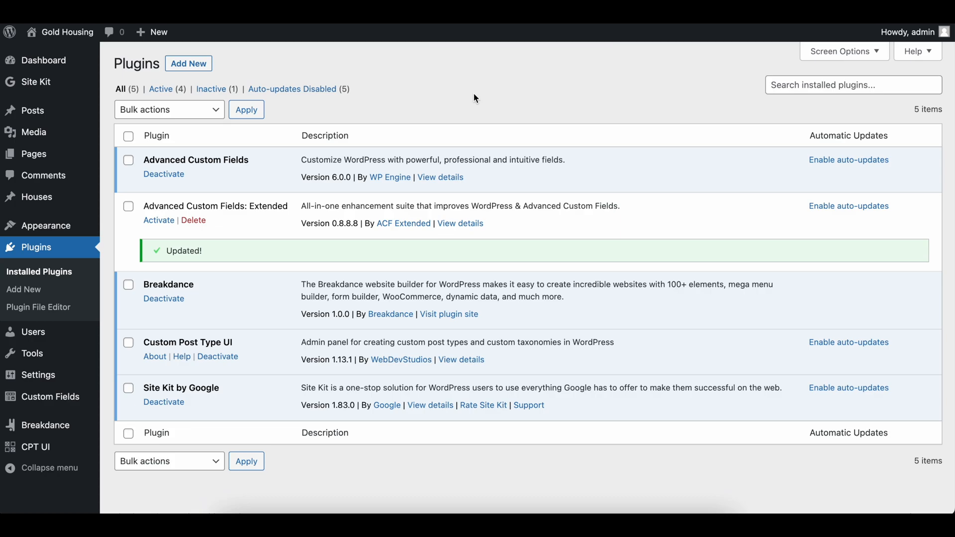
mouse_move(451, 83)
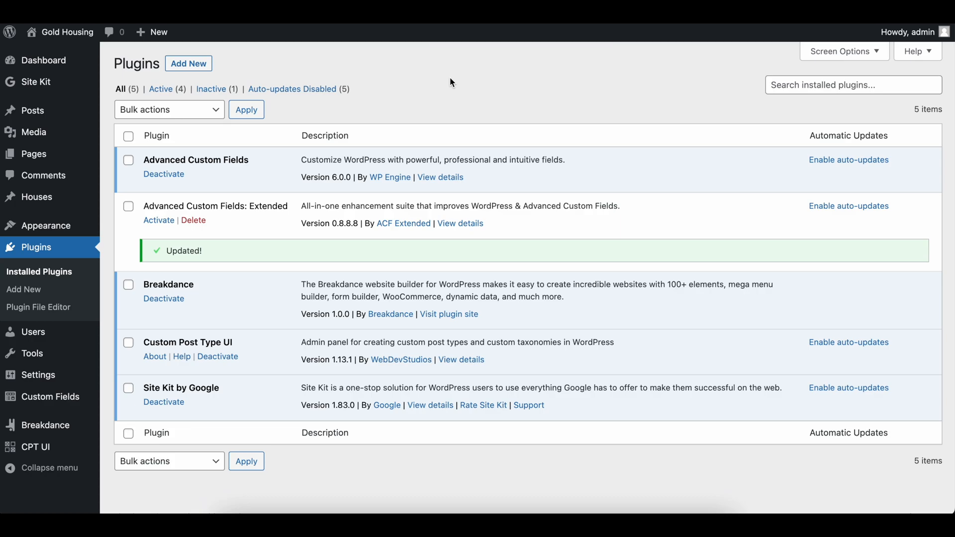
mouse_move(417, 83)
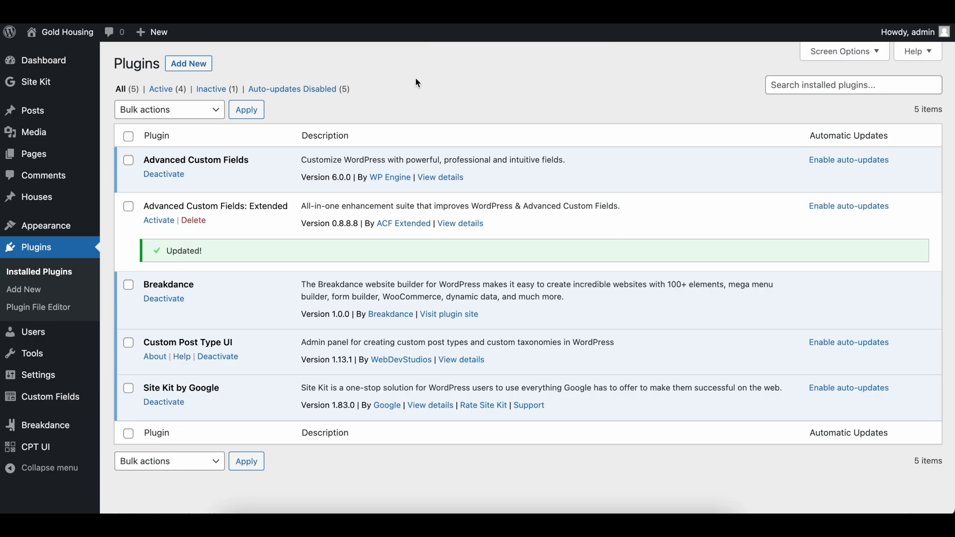
mouse_move(315, 67)
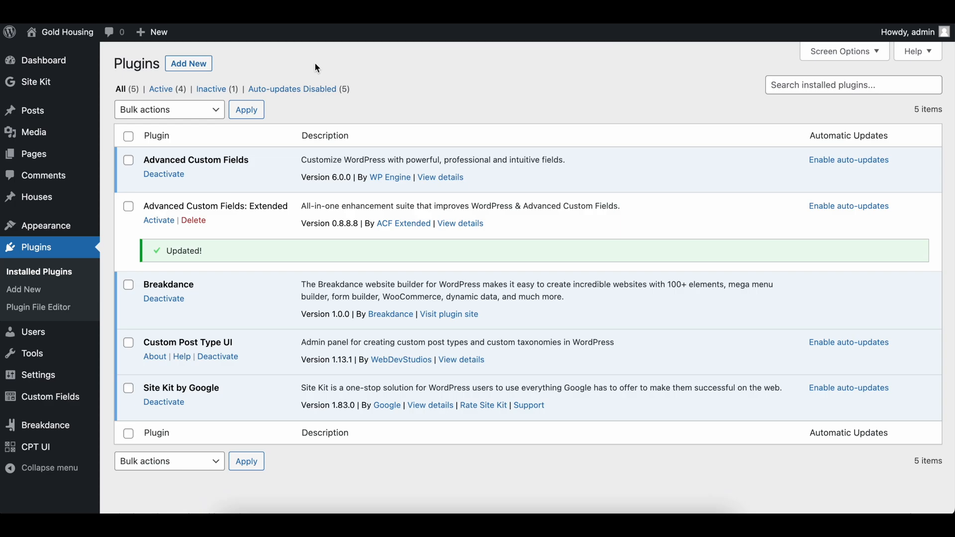
mouse_move(341, 72)
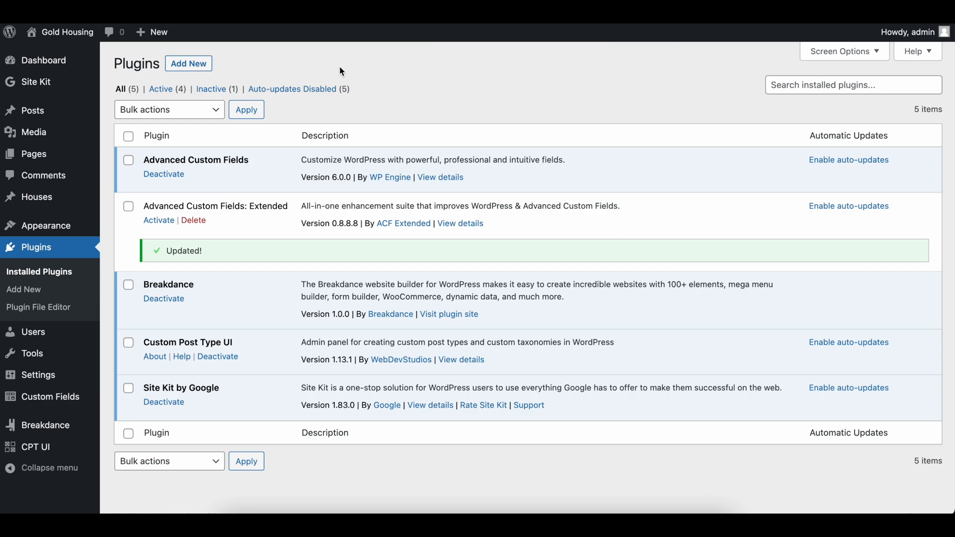
mouse_move(390, 81)
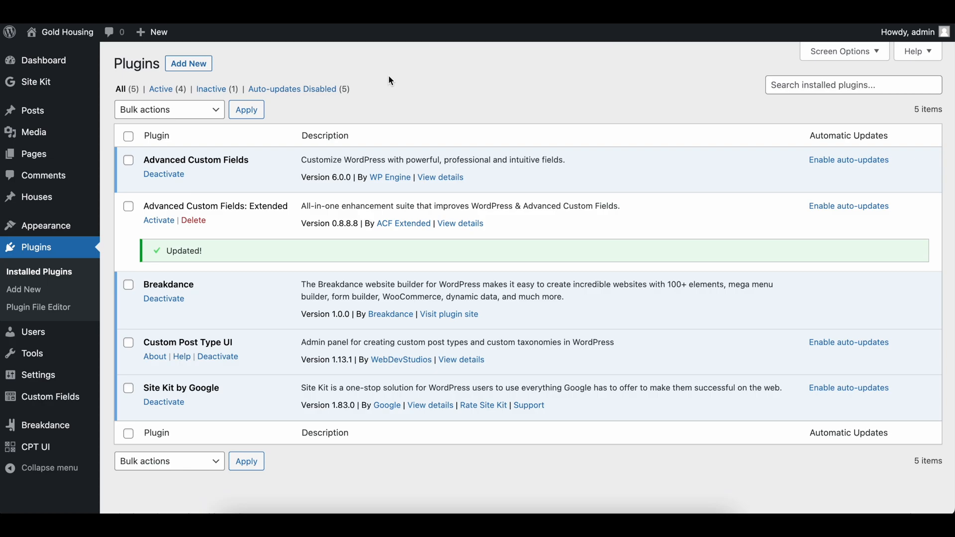
mouse_move(465, 99)
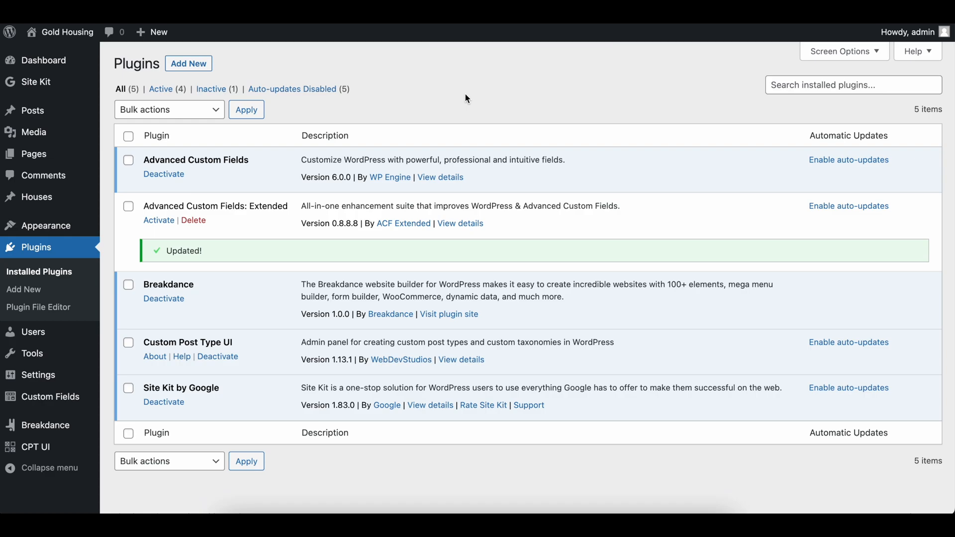
mouse_move(478, 84)
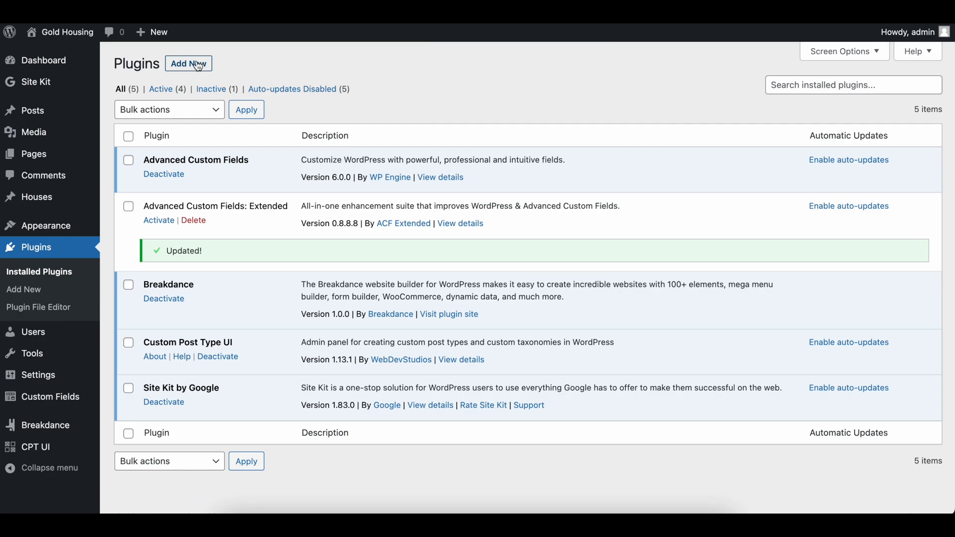
Step: Search the plugin directory for 'woocommerce' and install the WooCommerce plugin
click(188, 64)
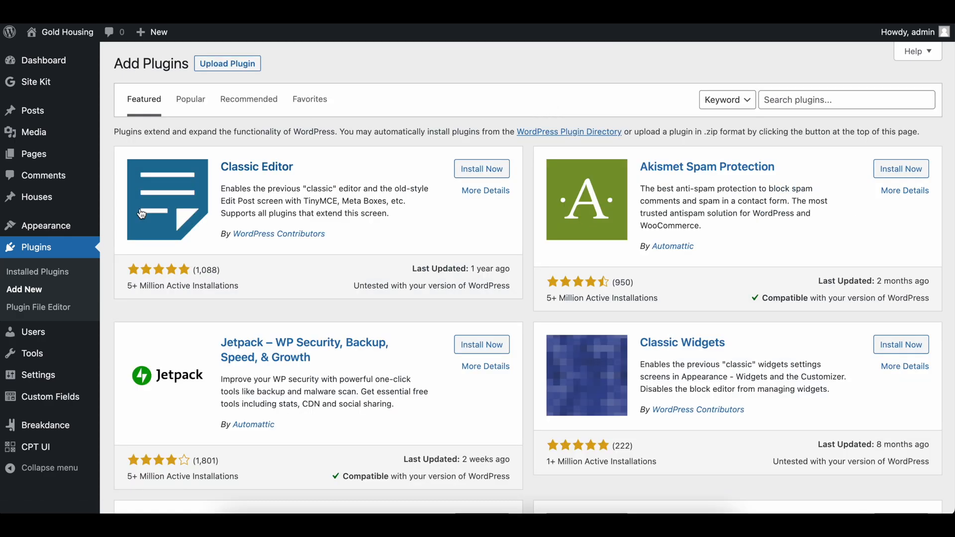
click(846, 100)
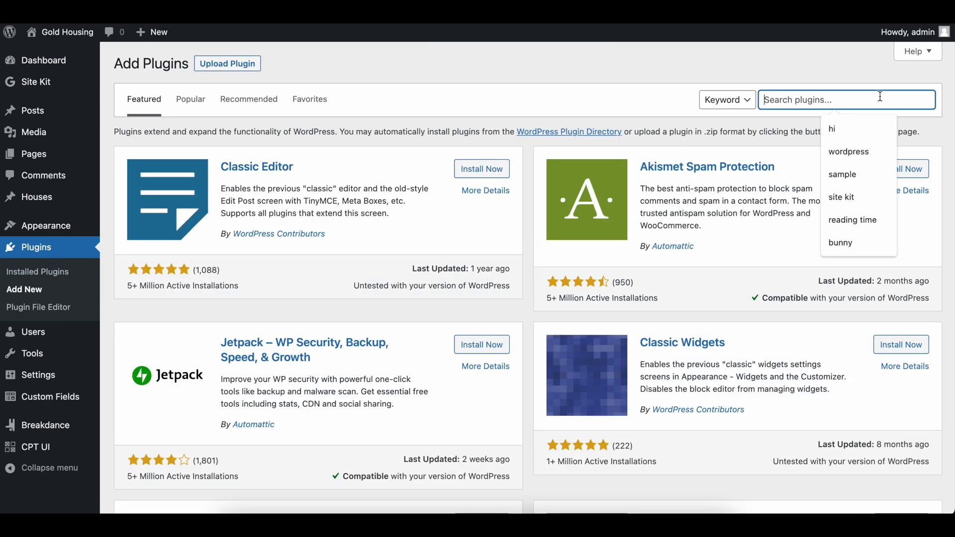
text(woocommerce)
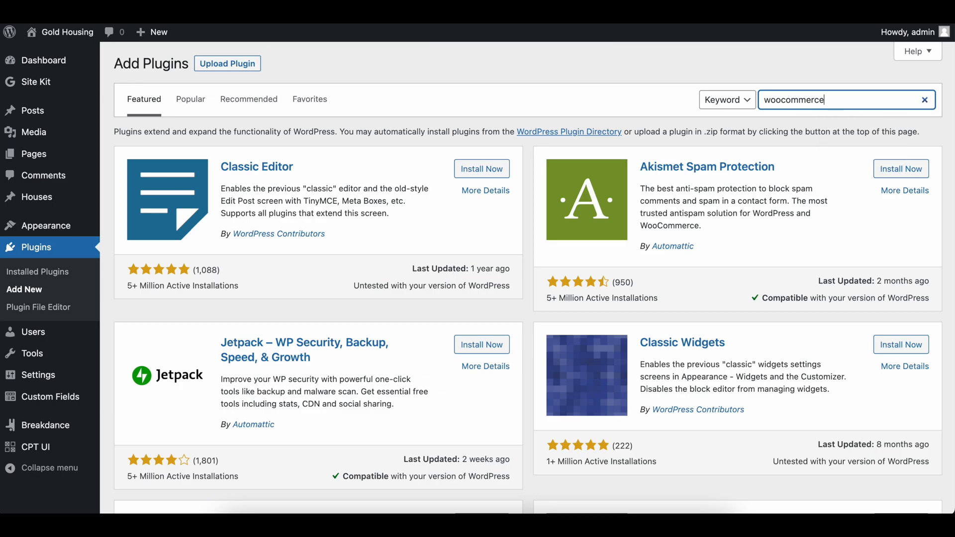
key(Enter)
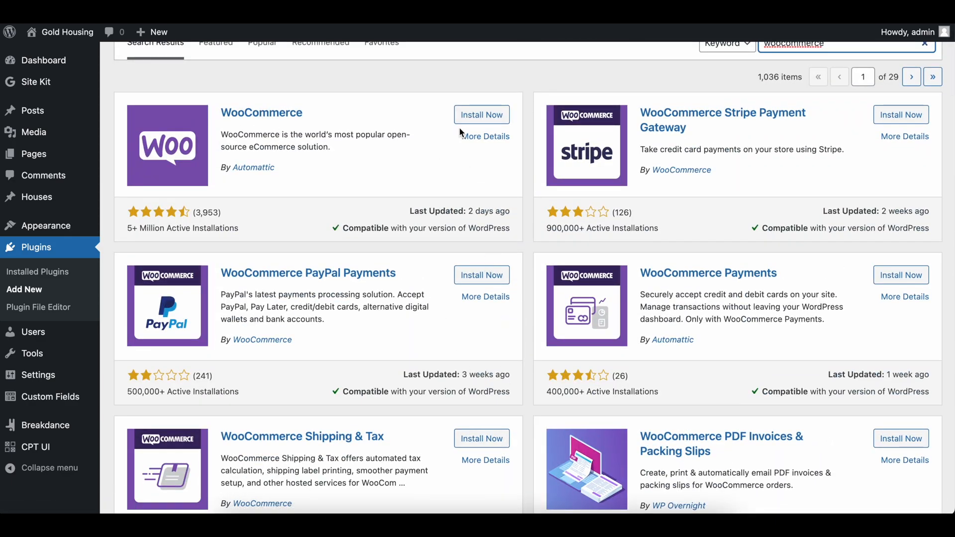
click(481, 115)
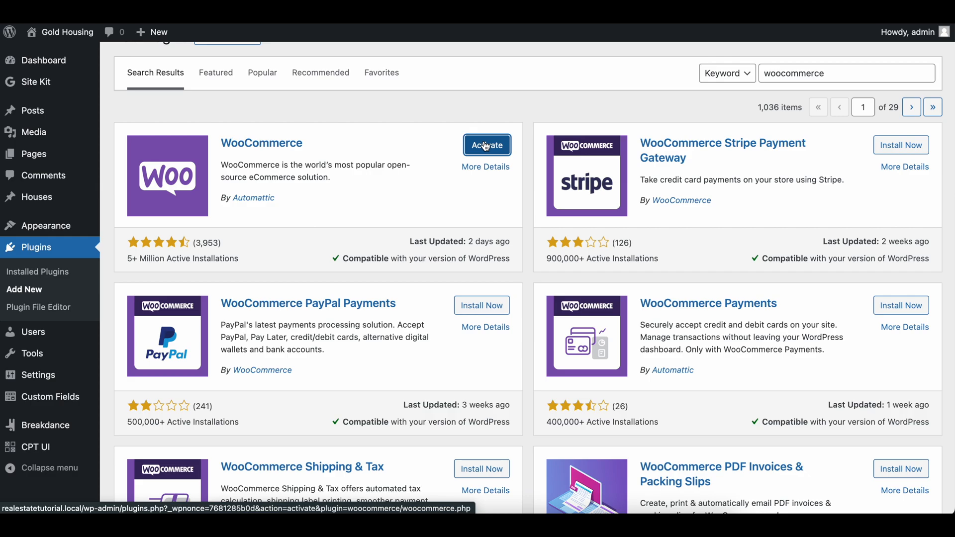
mouse_move(449, 121)
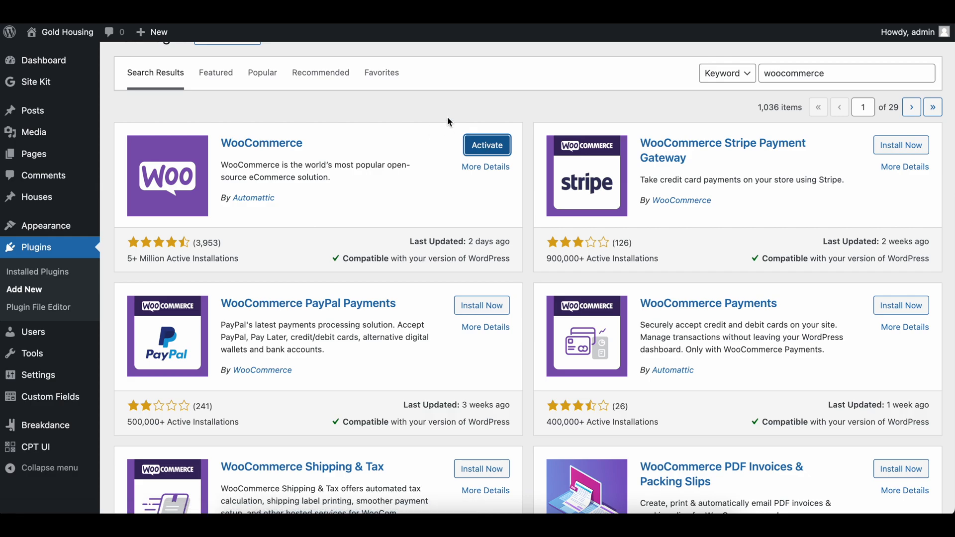
Step: Activate WooCommerce and complete the Store Details step of its setup wizard
click(487, 145)
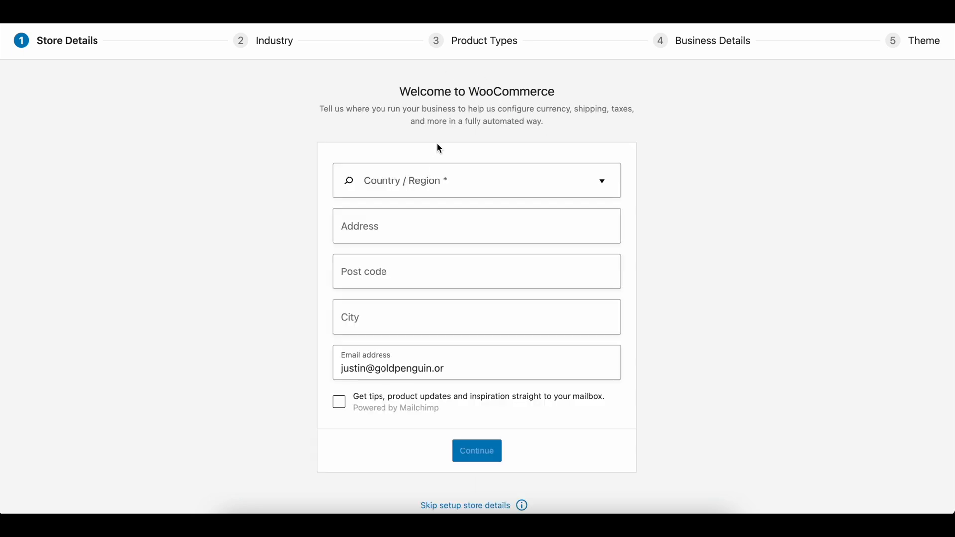
click(476, 363)
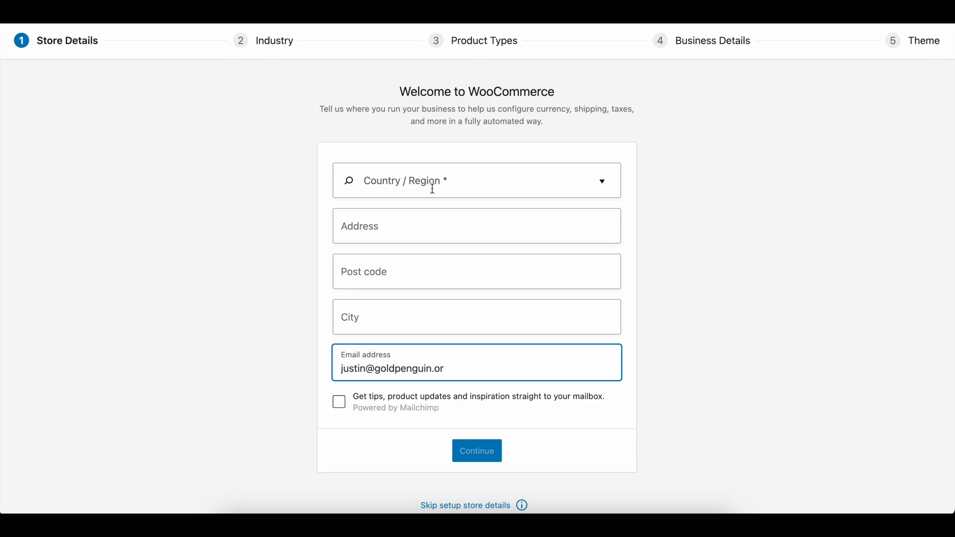
click(477, 451)
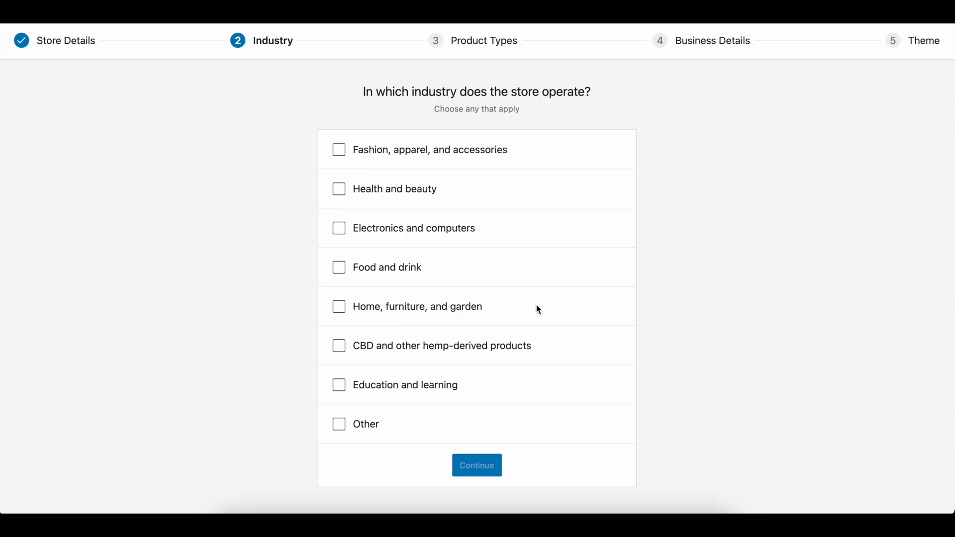
mouse_move(262, 279)
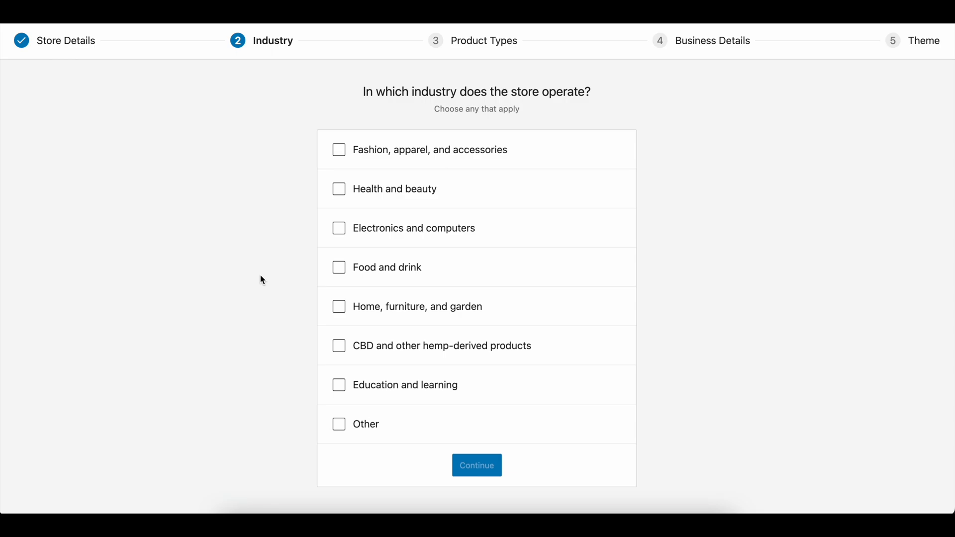
mouse_move(393, 247)
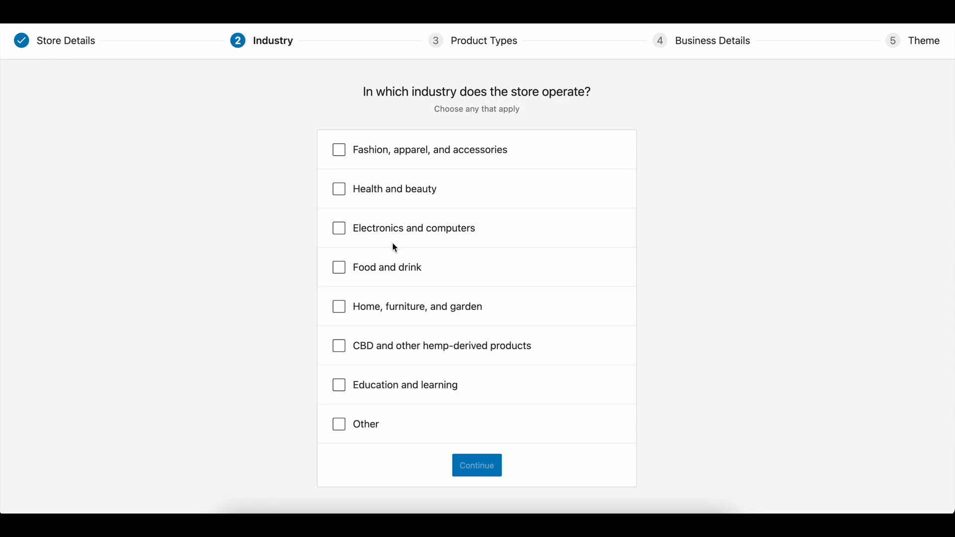
Step: Tick 'Home, furniture, and garden' as the store's industry
click(339, 306)
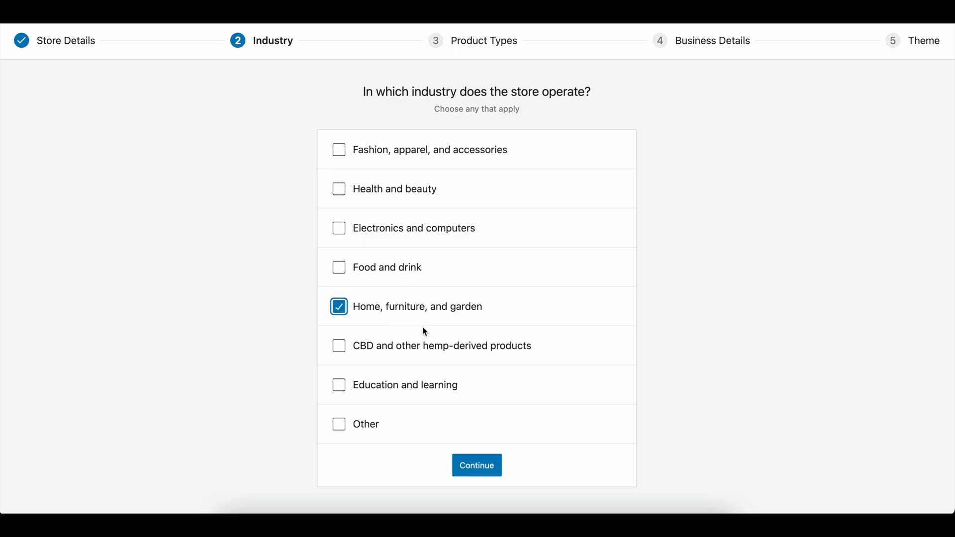
mouse_move(460, 181)
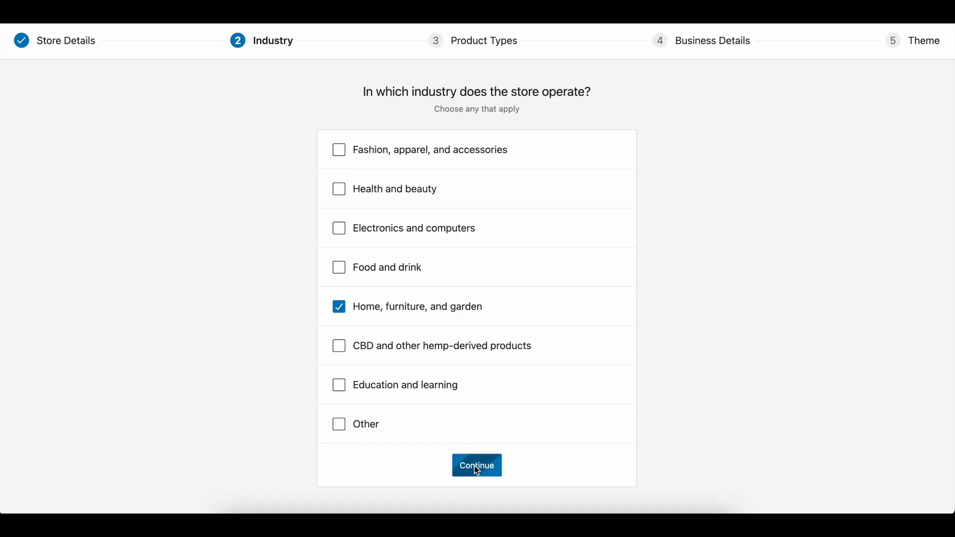
Step: Confirm the industry and reach Product Types with Physical products checked
click(477, 465)
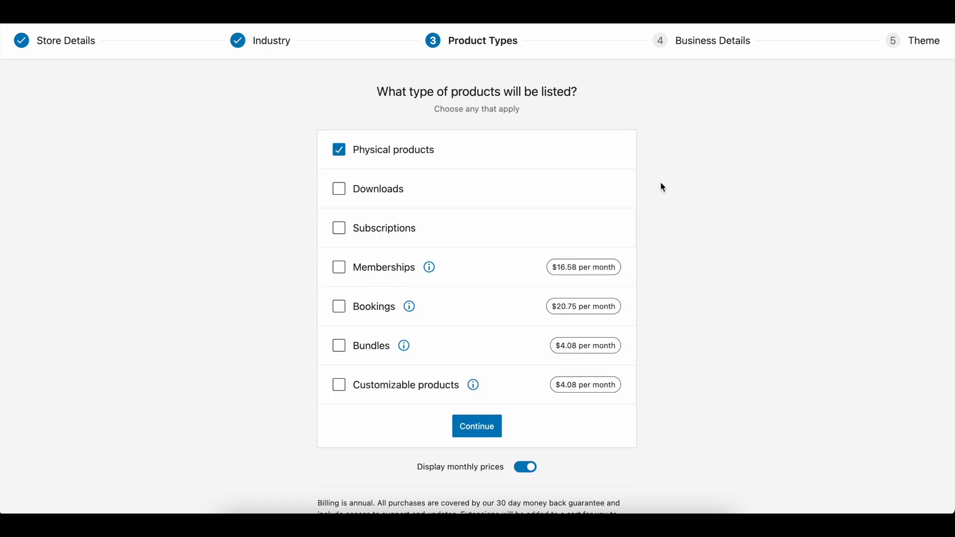
mouse_move(136, 223)
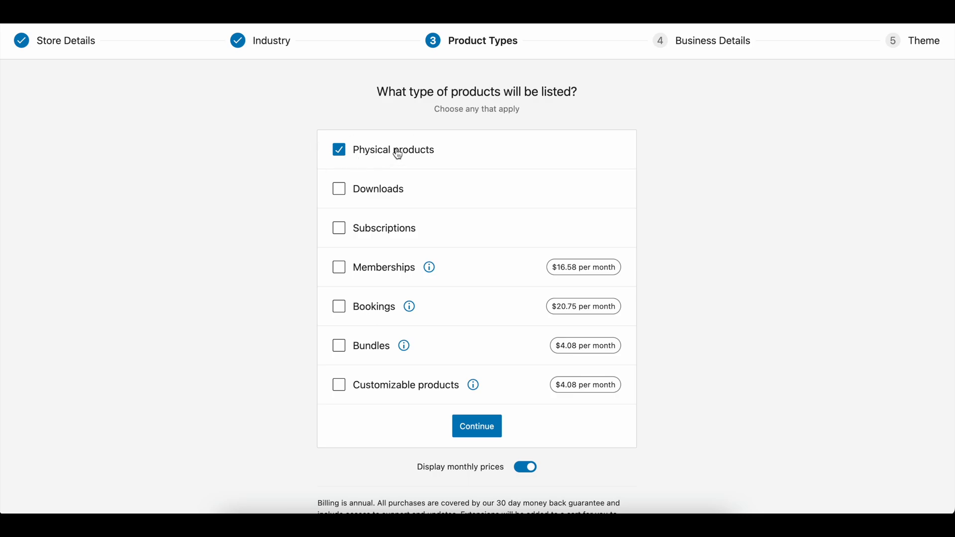
mouse_move(283, 157)
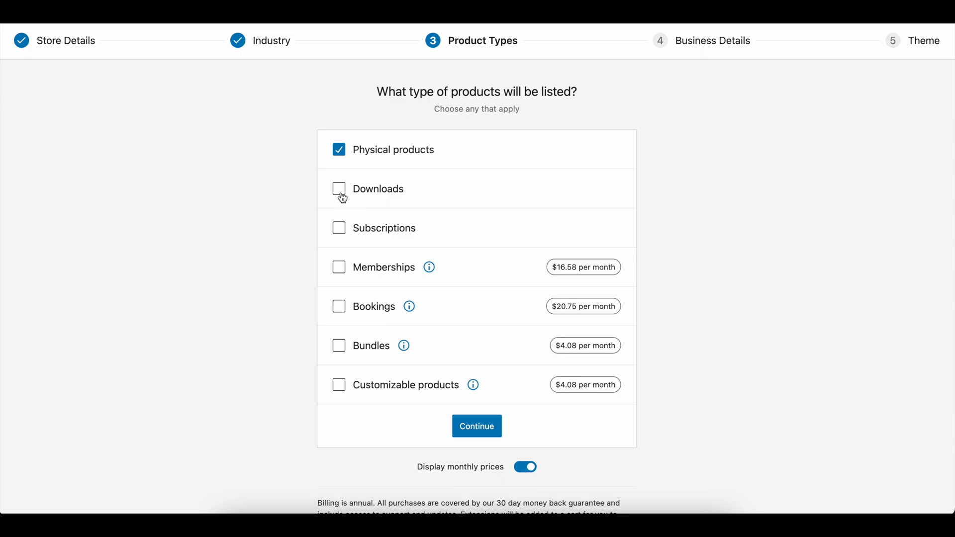
mouse_move(356, 154)
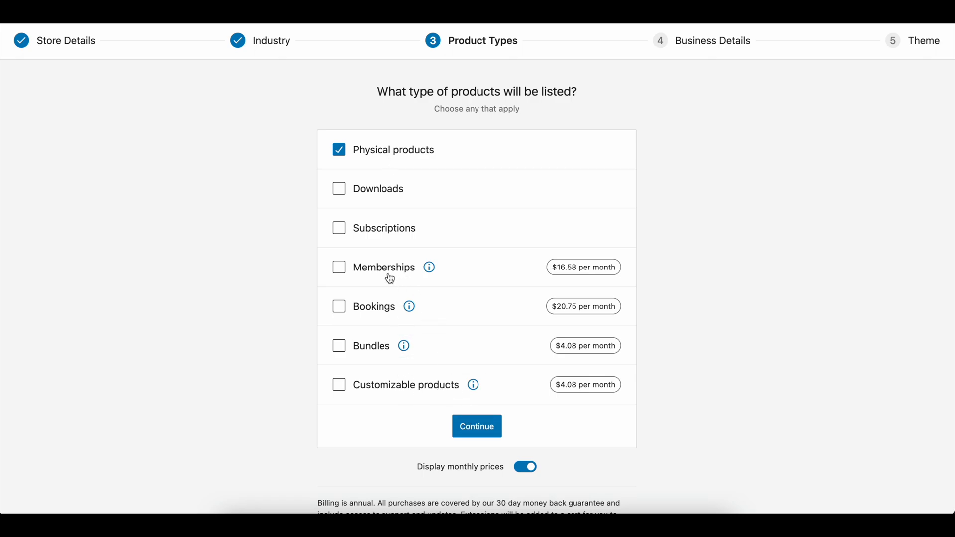
mouse_move(391, 368)
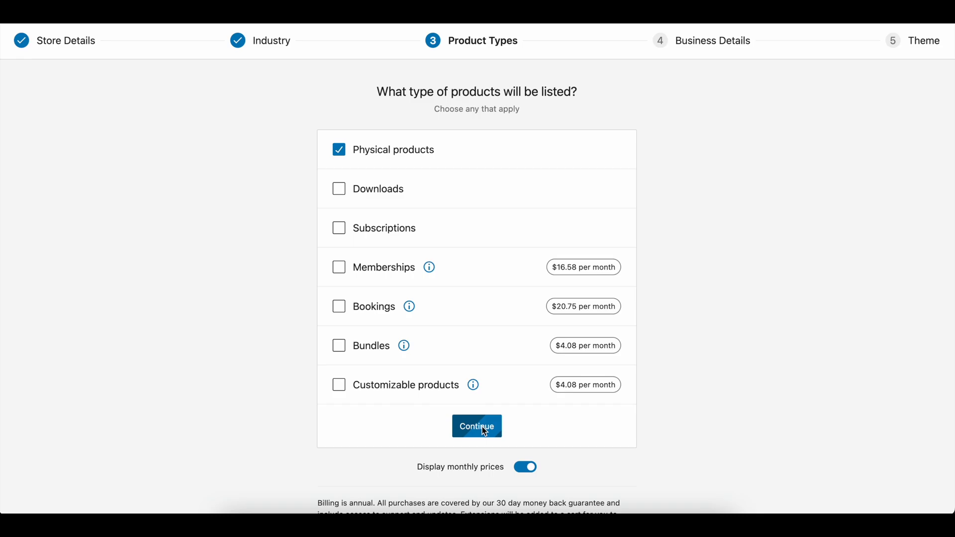
Step: Answer Business Details with 'I don't have any products yet.' and continue to Free features
click(477, 426)
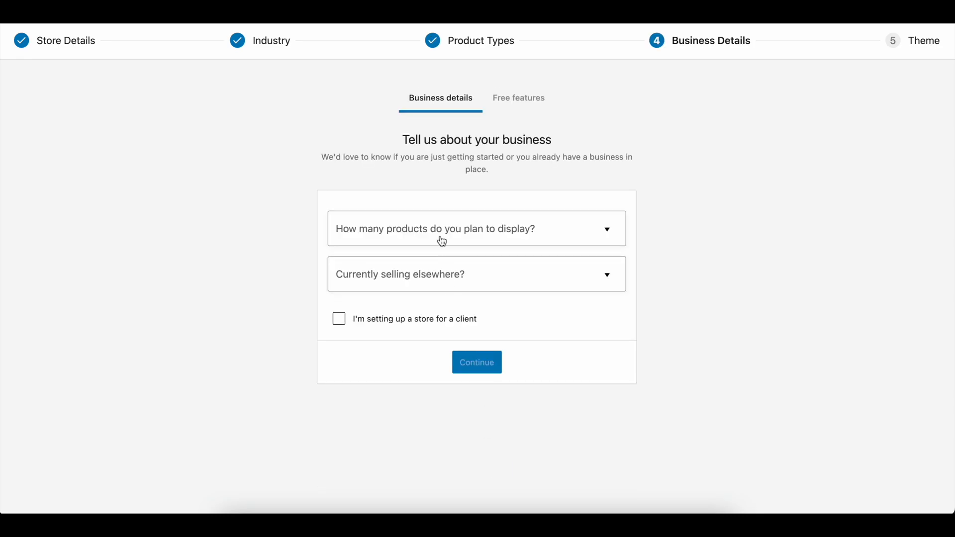
click(476, 229)
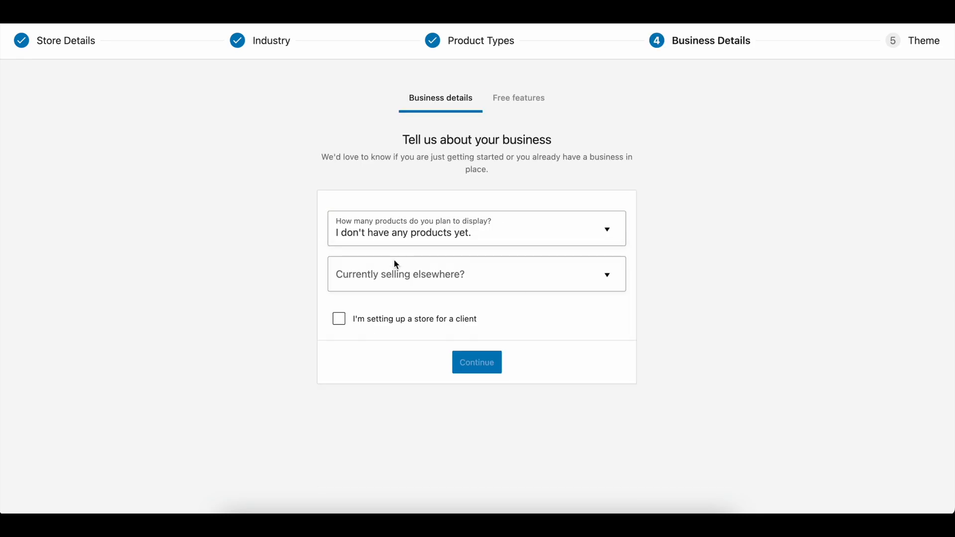
click(476, 274)
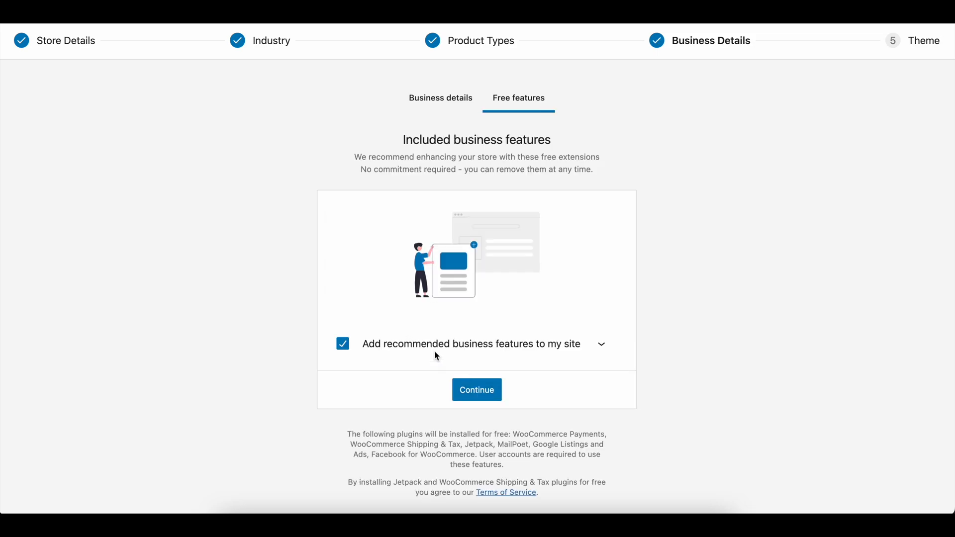
Step: Untick Jetpack, MailPoet and Google Listings and Ads, then install the remaining recommended extensions
scroll(down, 3)
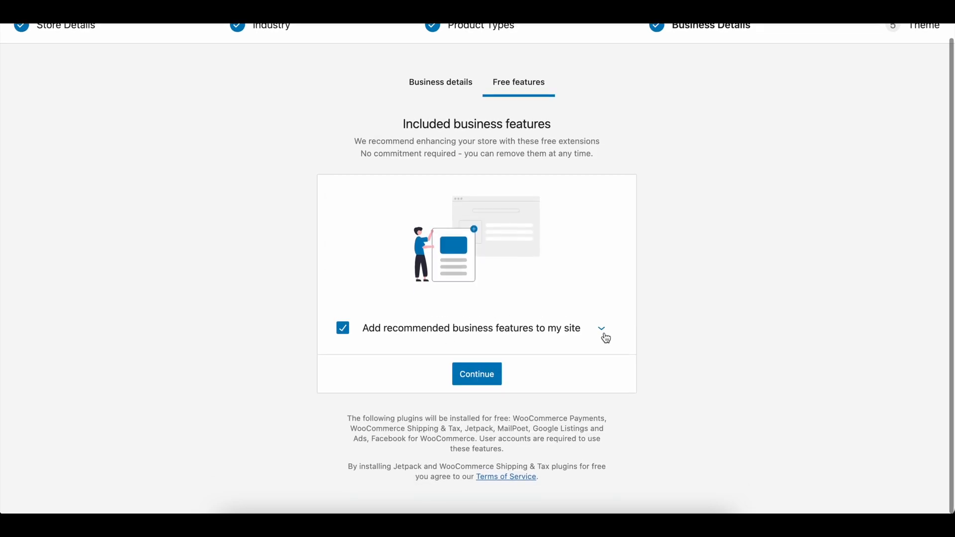
click(601, 328)
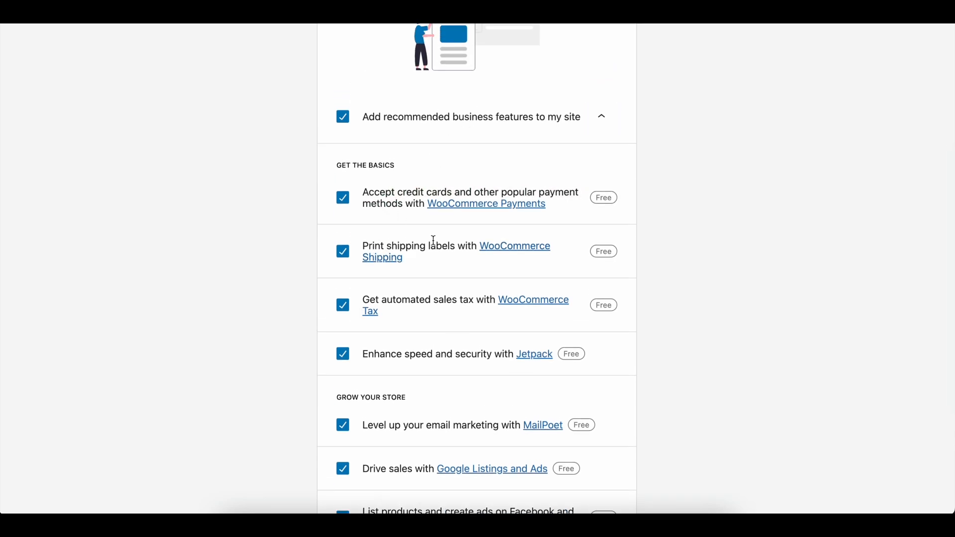
scroll(down, 3)
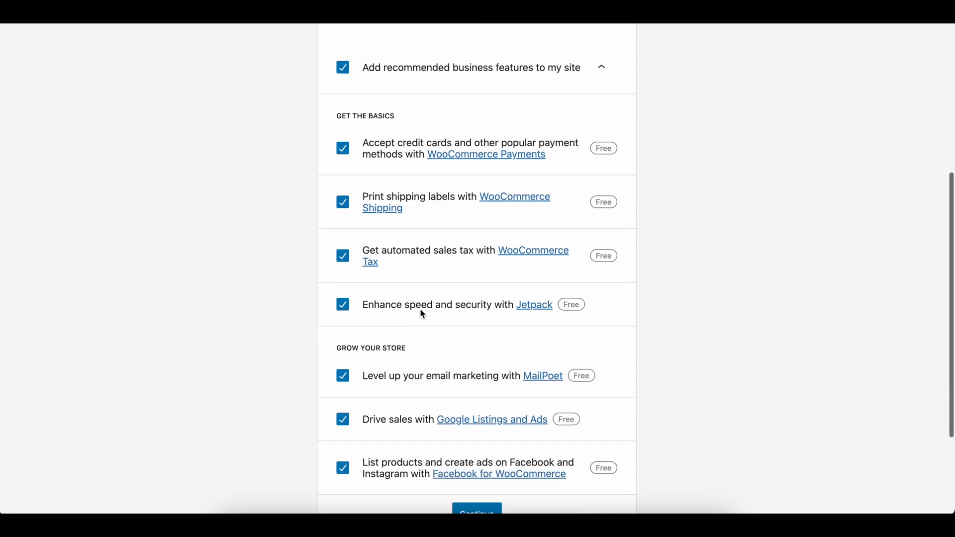
click(342, 304)
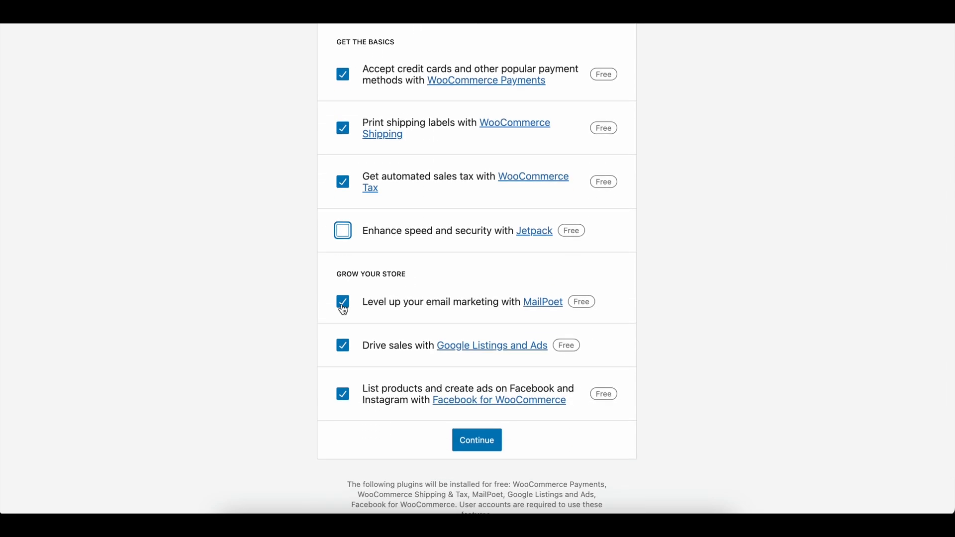
click(342, 302)
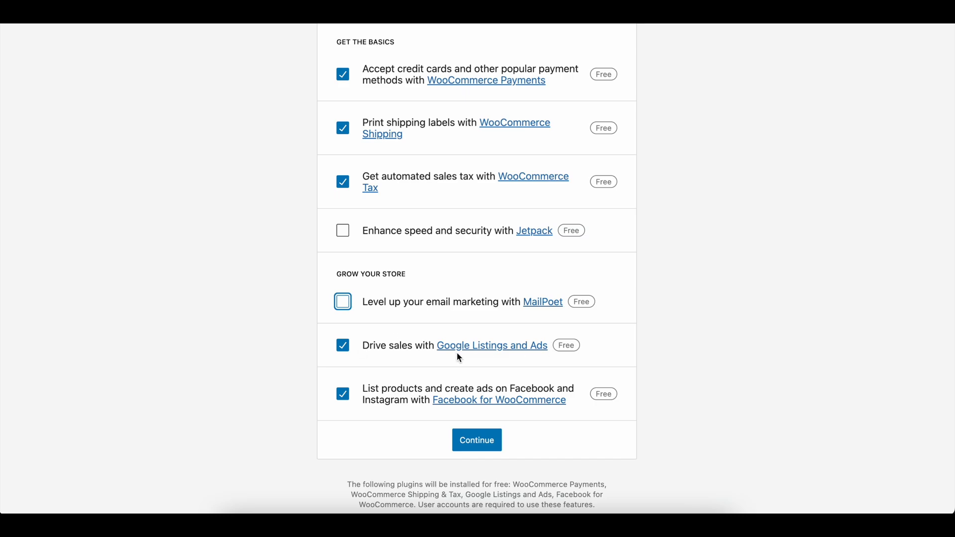
click(343, 345)
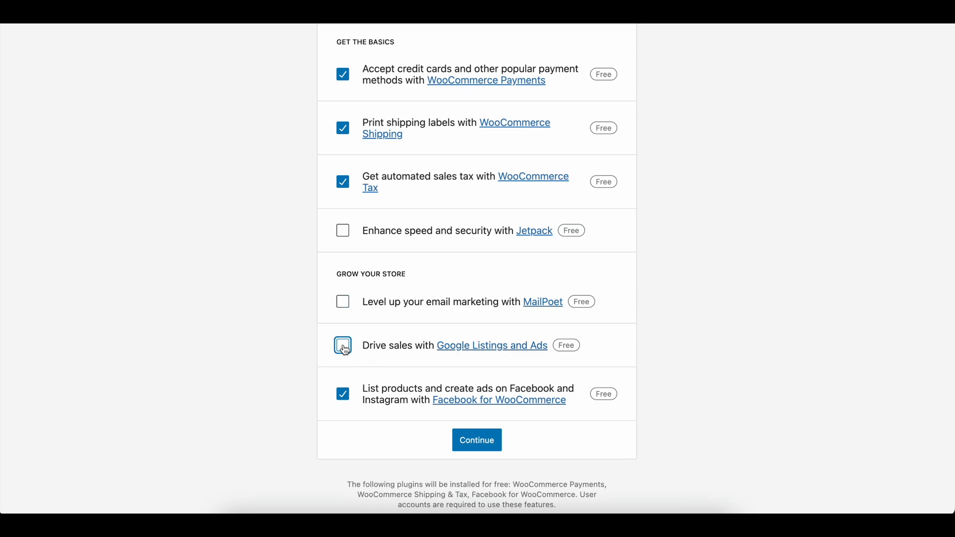
click(476, 440)
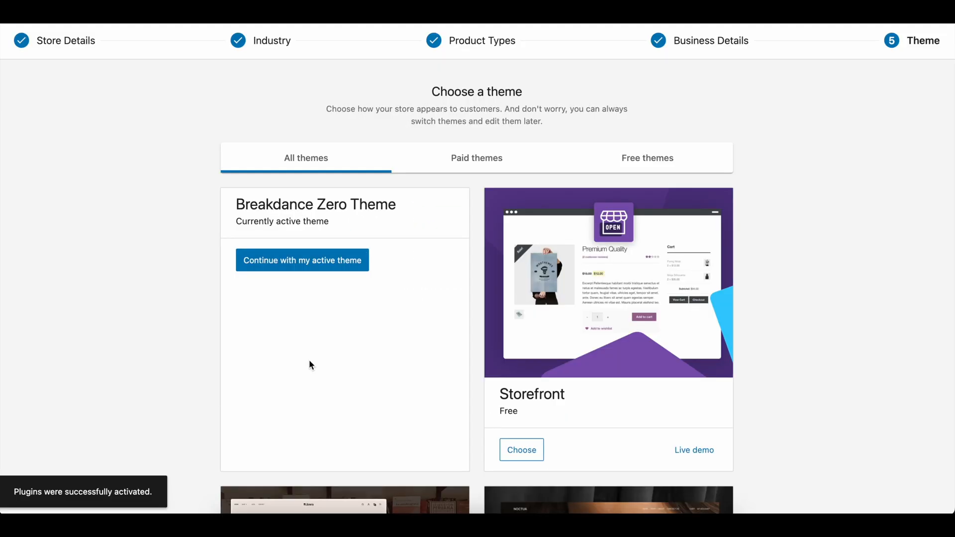
Step: Keep the active Breakdance Zero Theme and start adding a product manually
scroll(down, 3)
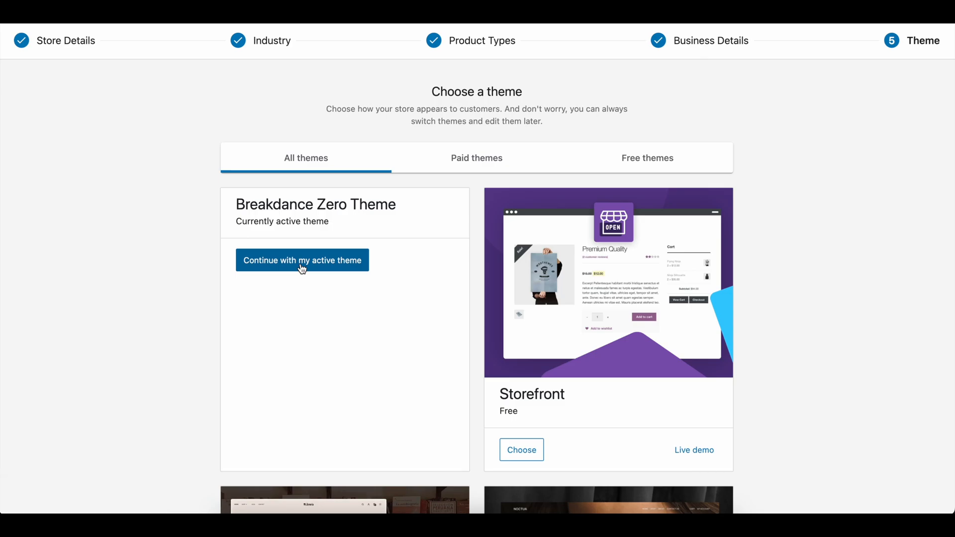
scroll(down, 3)
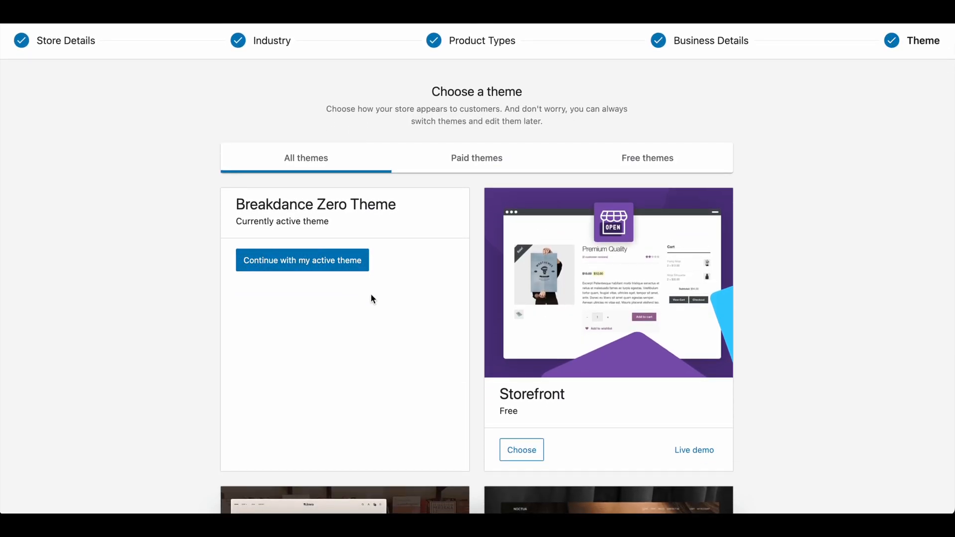
click(303, 259)
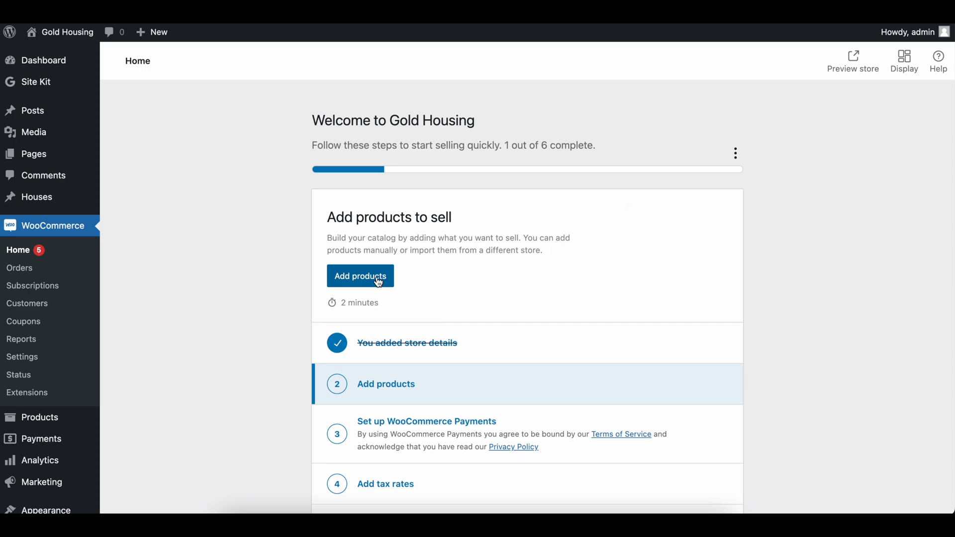
click(361, 276)
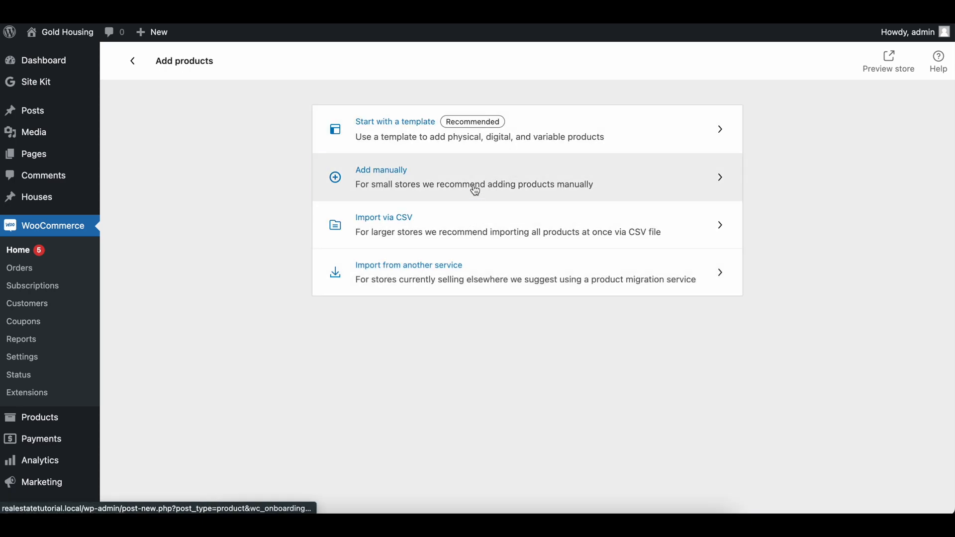
click(382, 177)
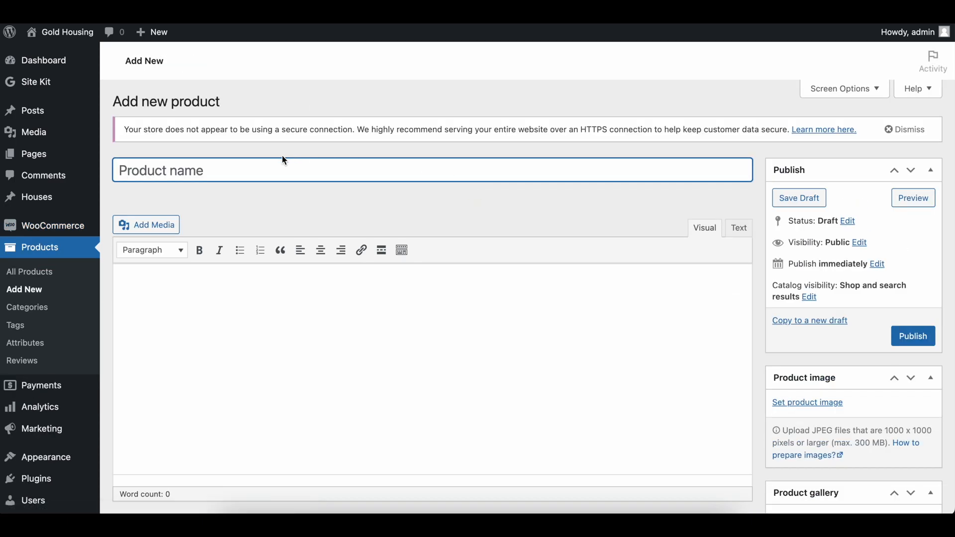
Step: Enter the title House Mockup Copy 1, a description, regular price 12.99 and sale price 9.99
text(House Mo k)
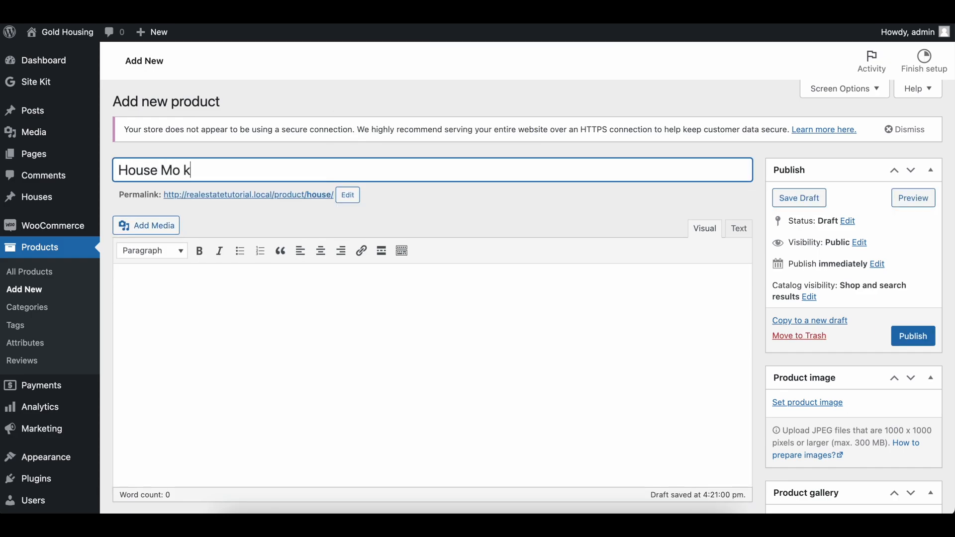
scroll(down, 3)
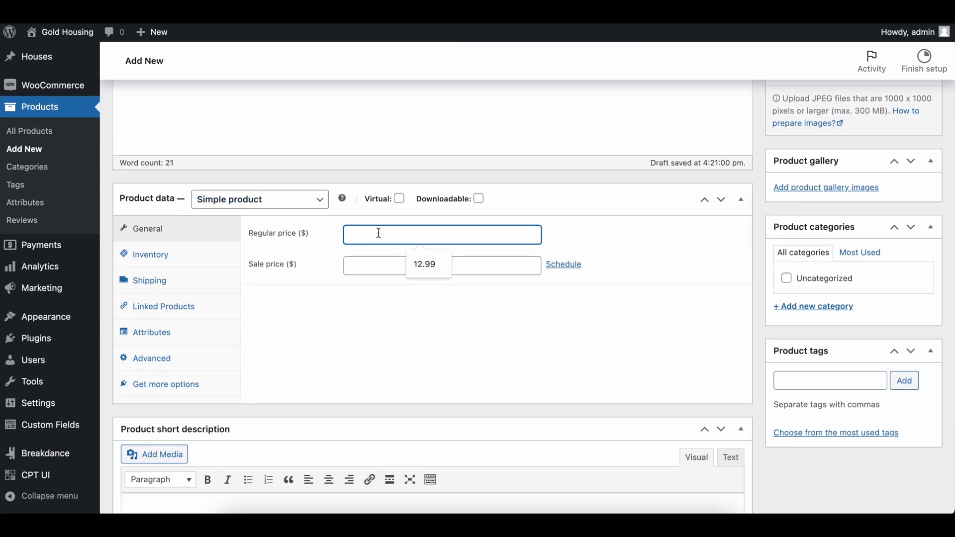
text(9.99)
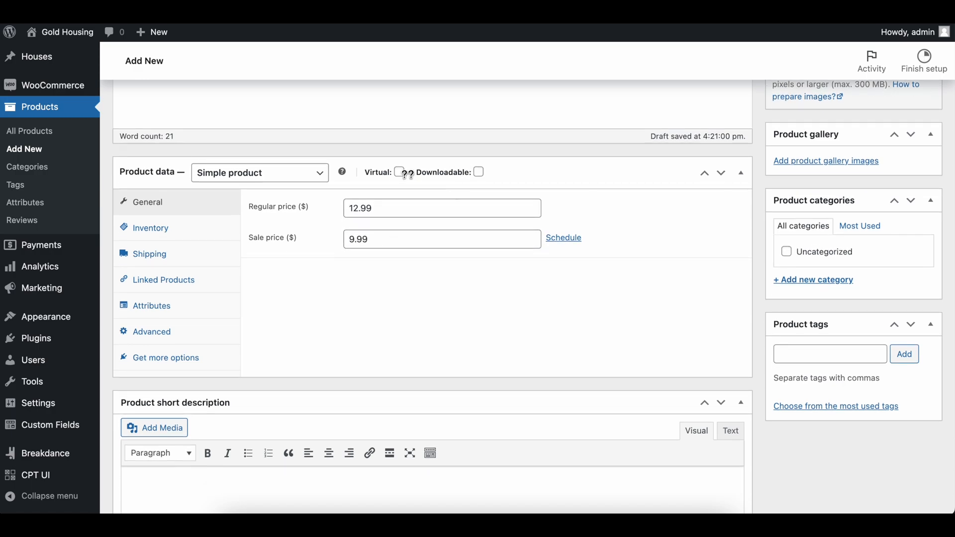
mouse_move(332, 314)
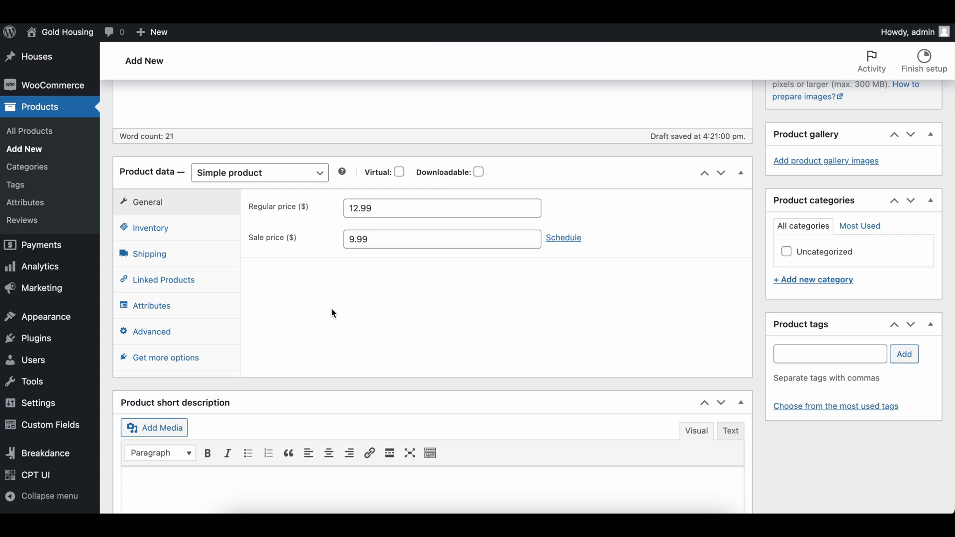
mouse_move(351, 122)
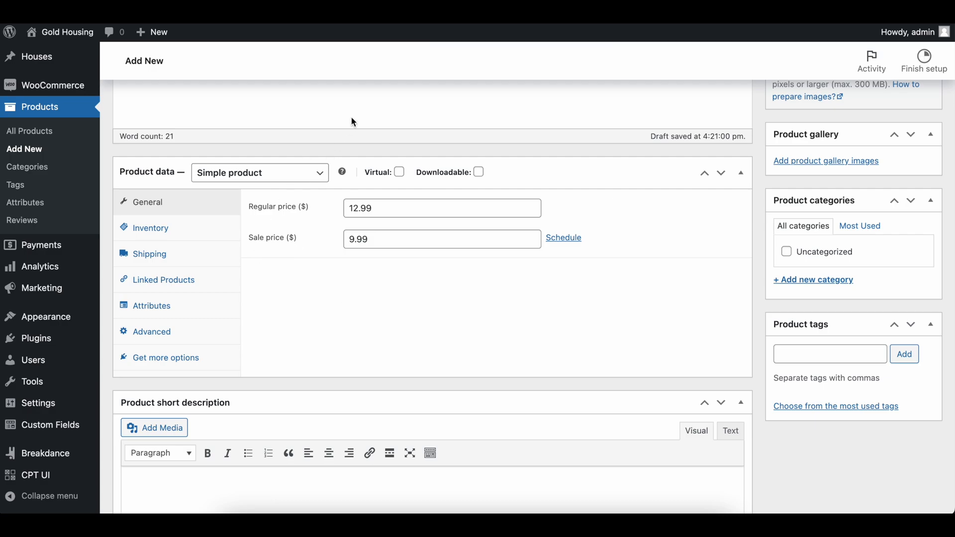
scroll(down, 3)
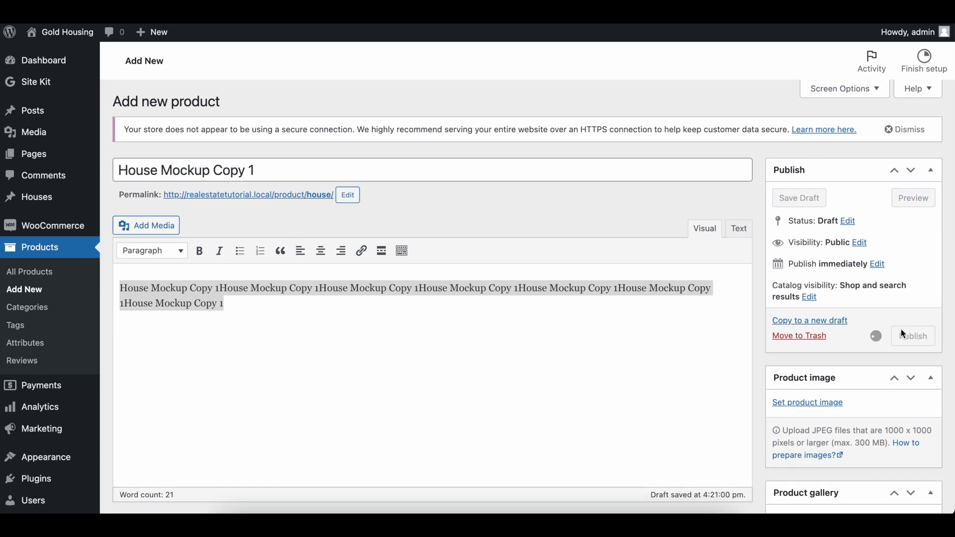
Step: Publish the House Mockup Copy 1 product
click(913, 335)
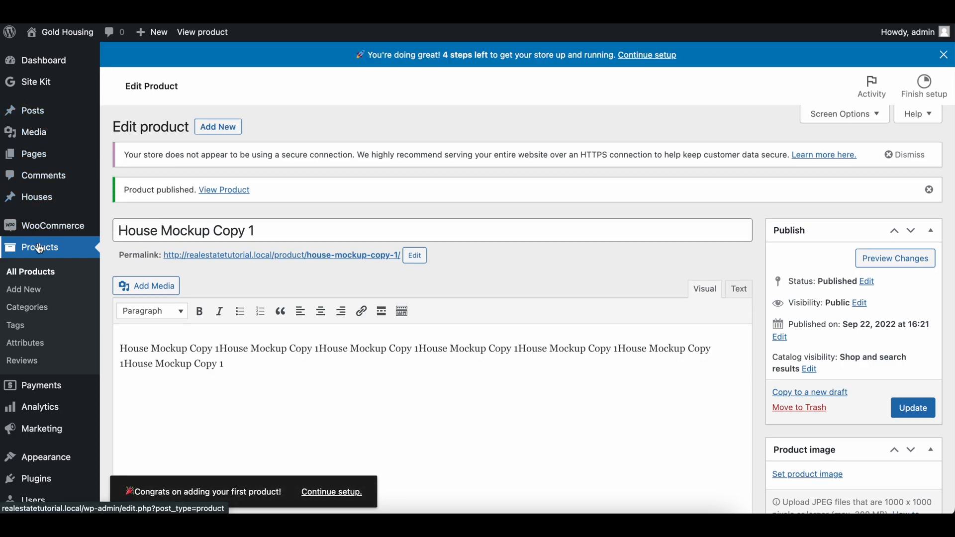
mouse_move(427, 409)
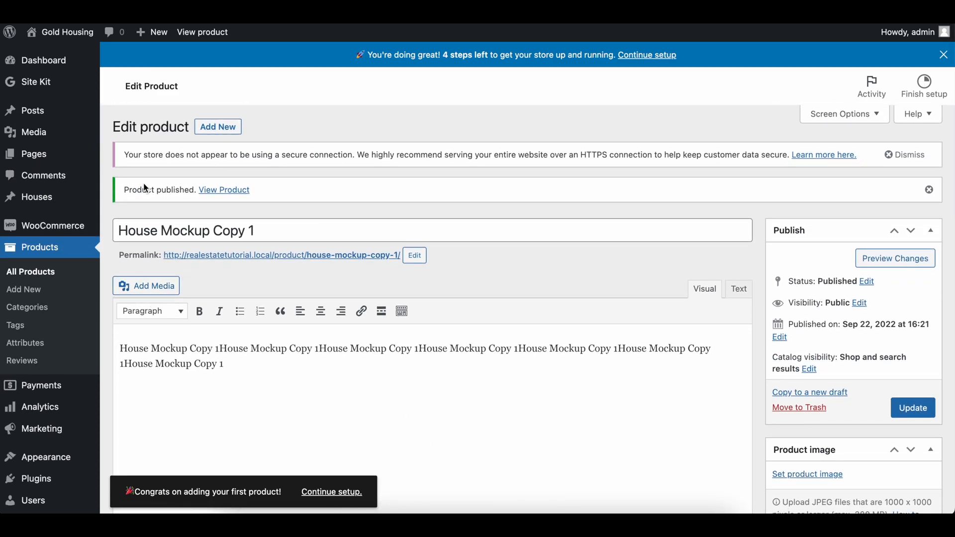
mouse_move(31, 110)
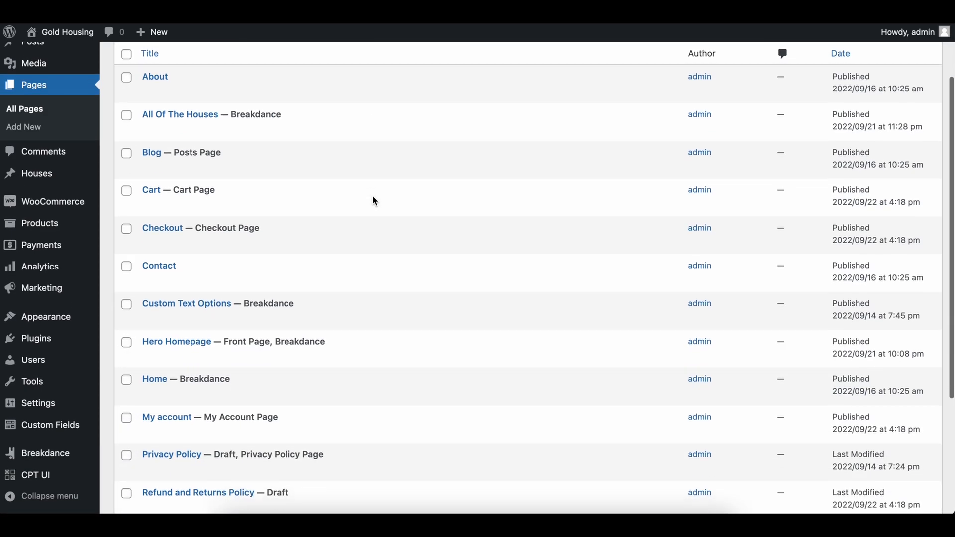
Step: View the live Shop page from the Pages list, showing House Mockup Copy 1 at $9.99
scroll(down, 3)
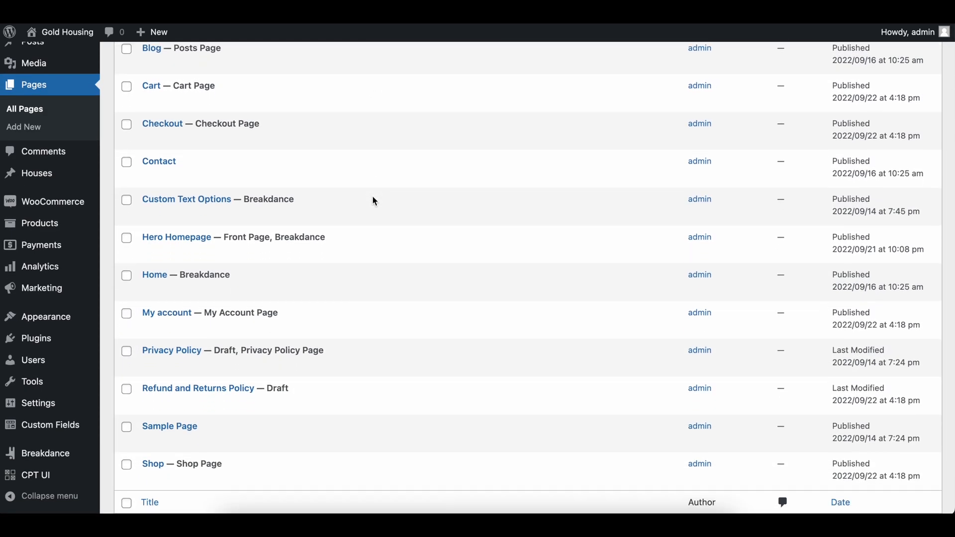
scroll(down, 3)
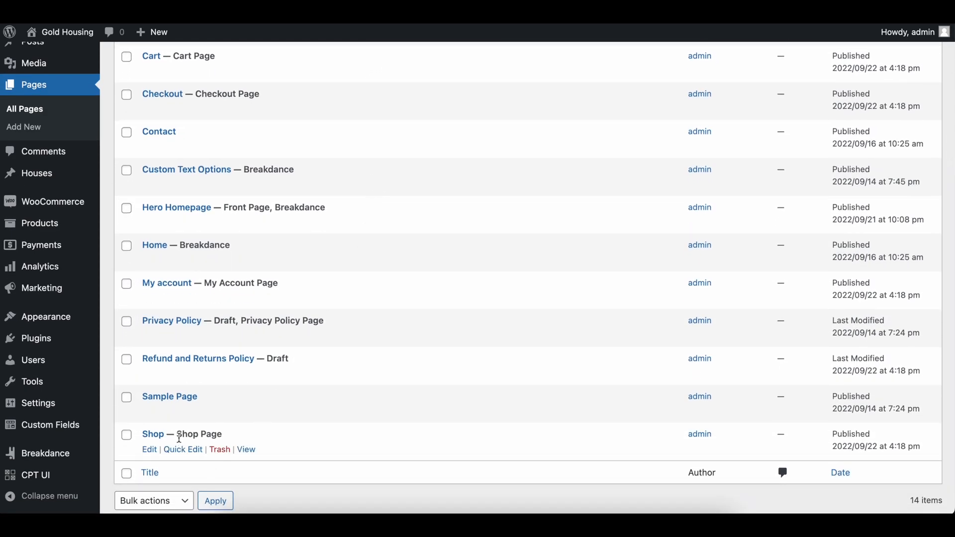
mouse_move(265, 228)
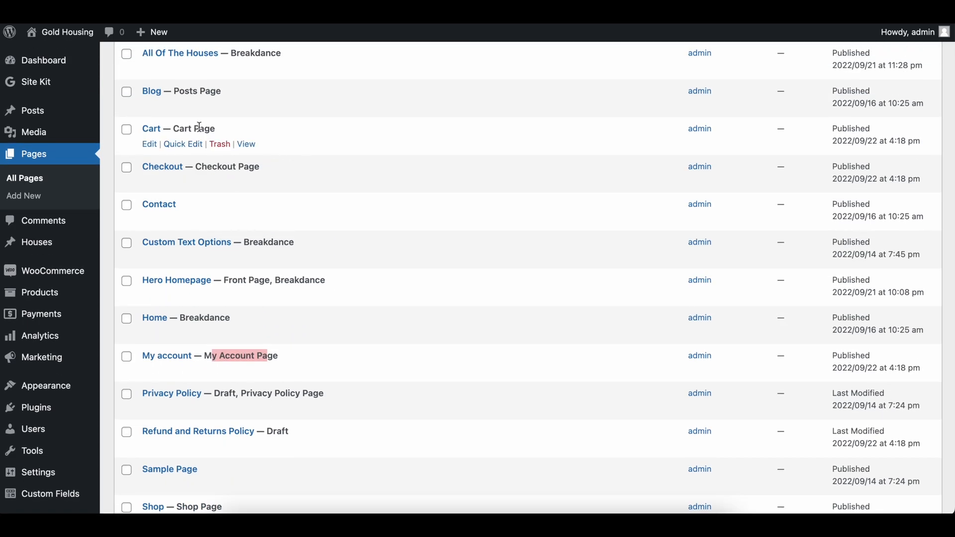
scroll(down, 3)
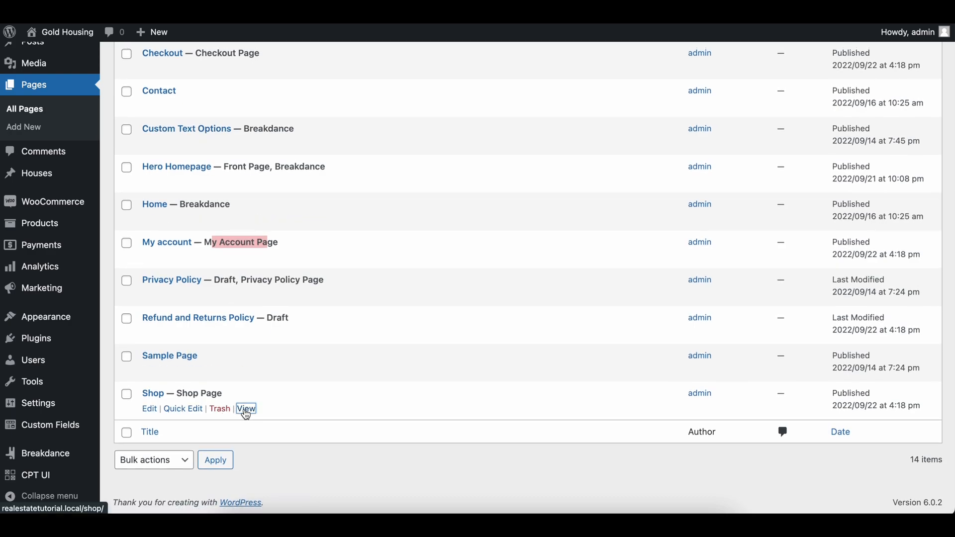
click(245, 408)
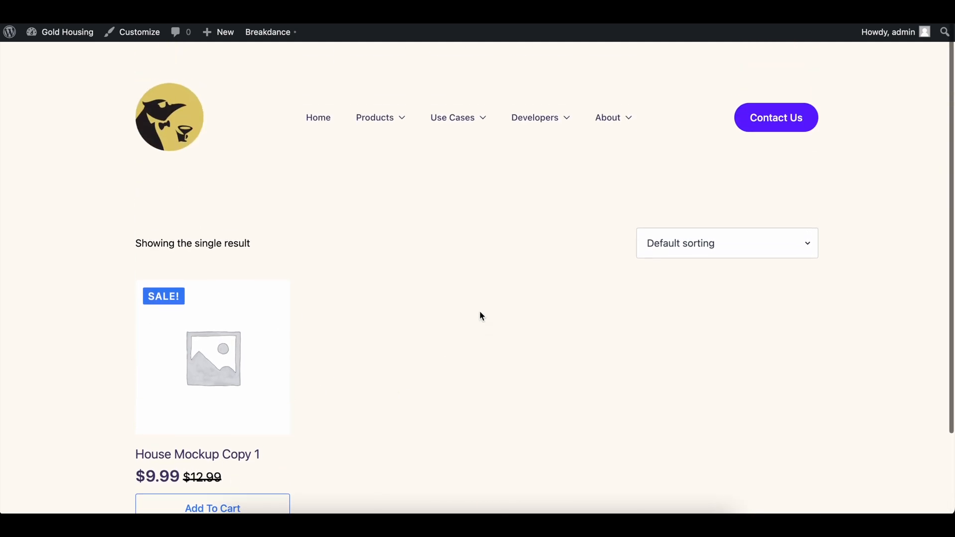
scroll(down, 3)
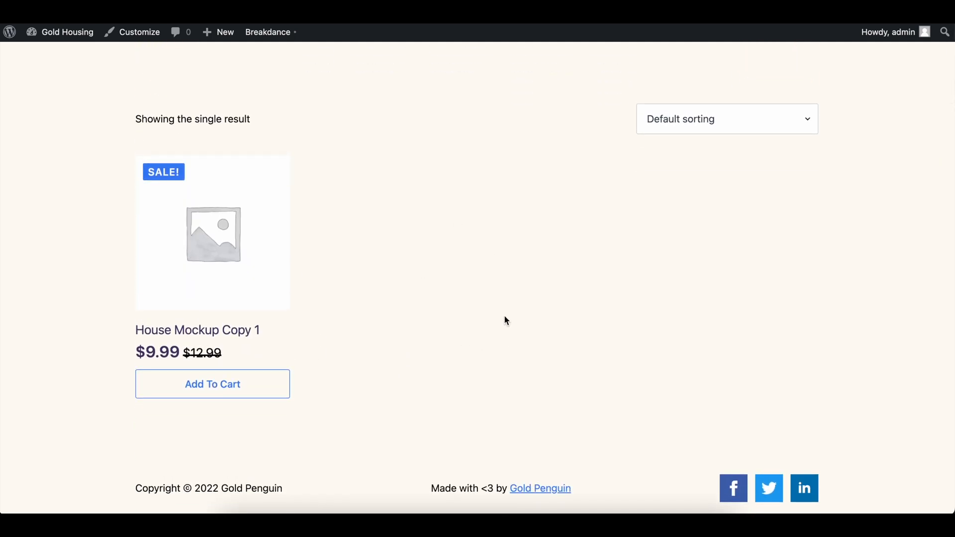
mouse_move(234, 233)
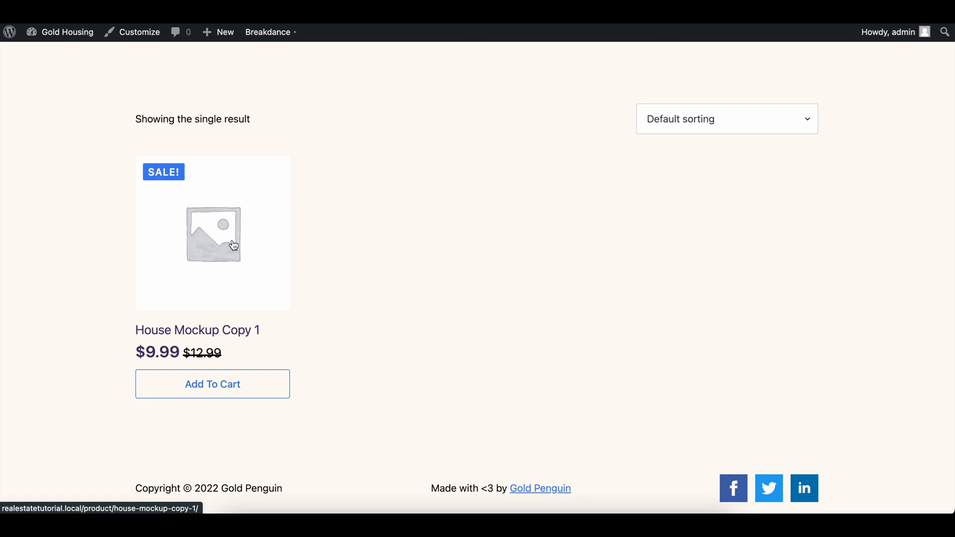
Step: Add House Mockup Copy 1 to the cart from its product page and view the cart at $9.99
click(212, 233)
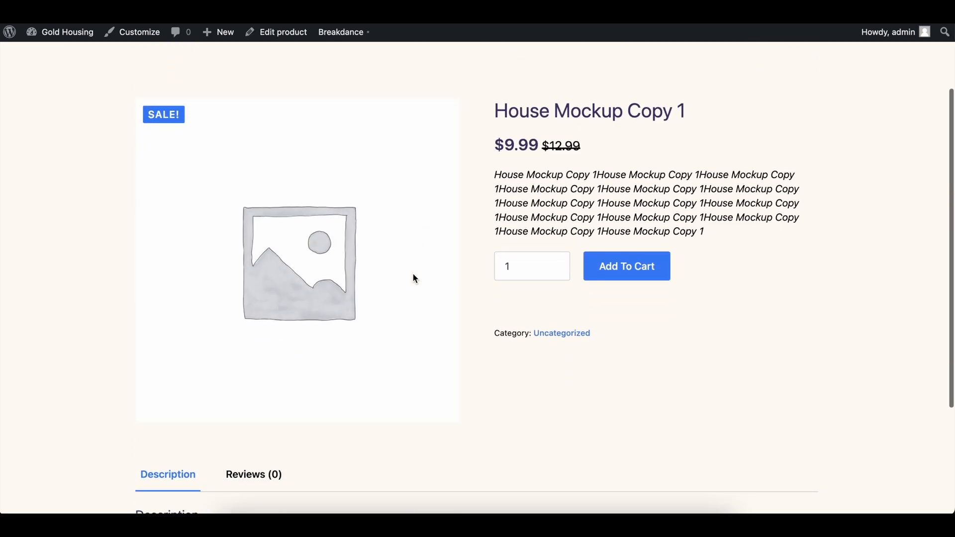
scroll(down, 3)
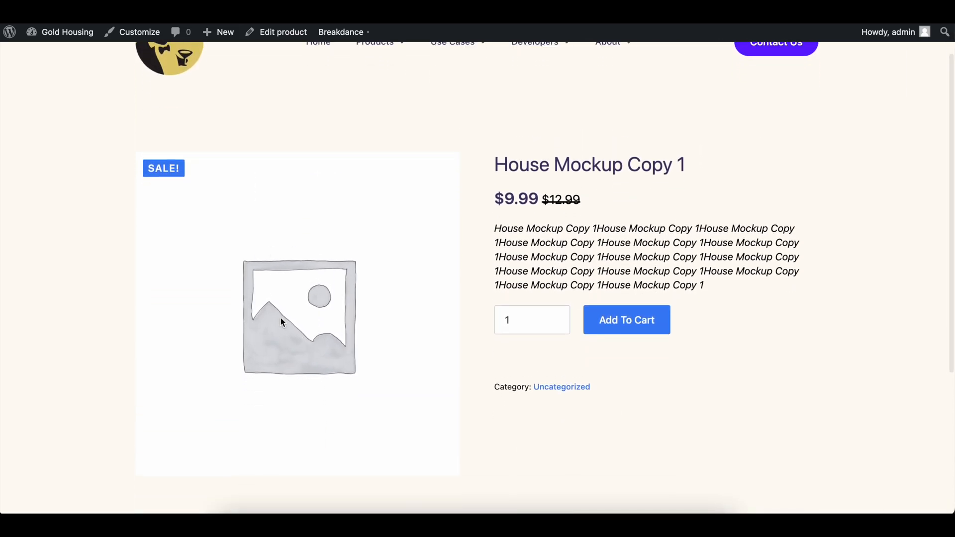
scroll(down, 3)
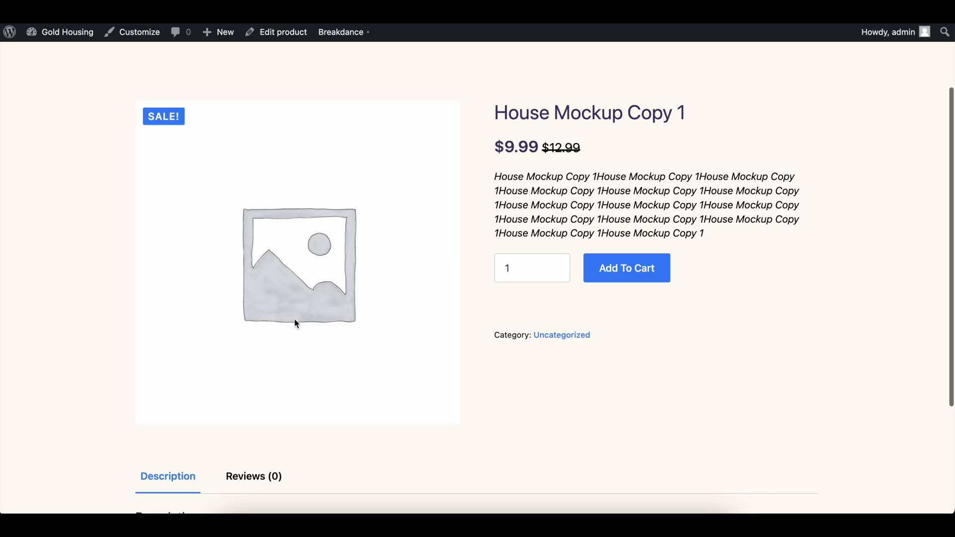
drag(551, 176, 615, 233)
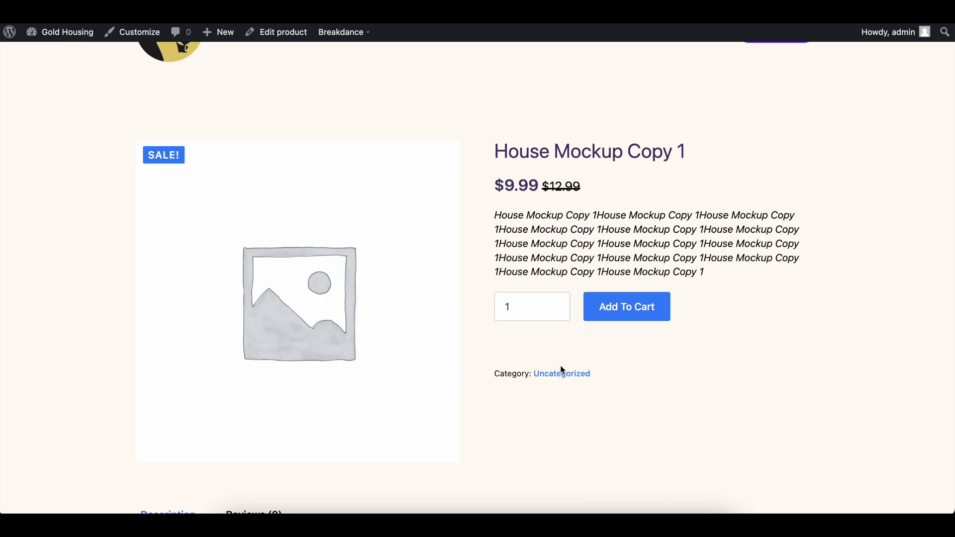
mouse_move(731, 159)
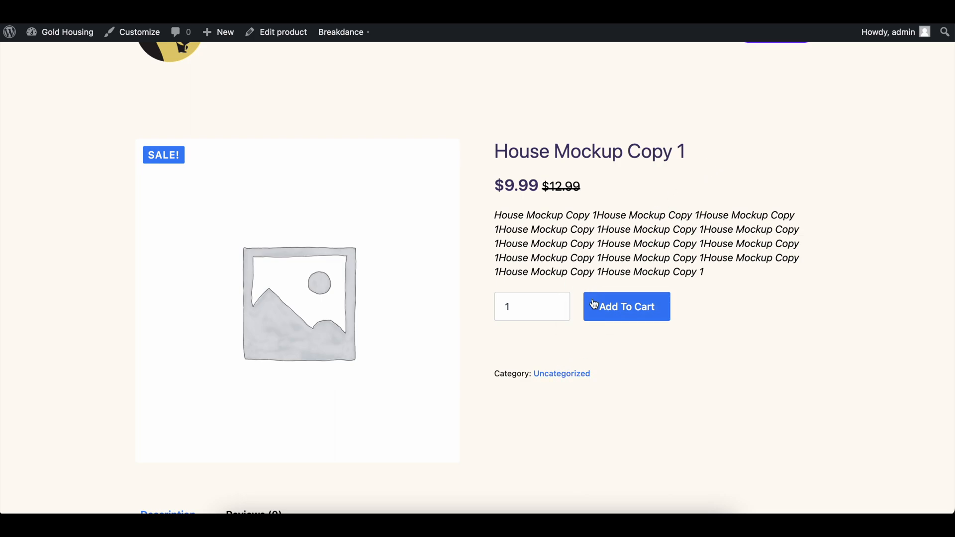
click(625, 306)
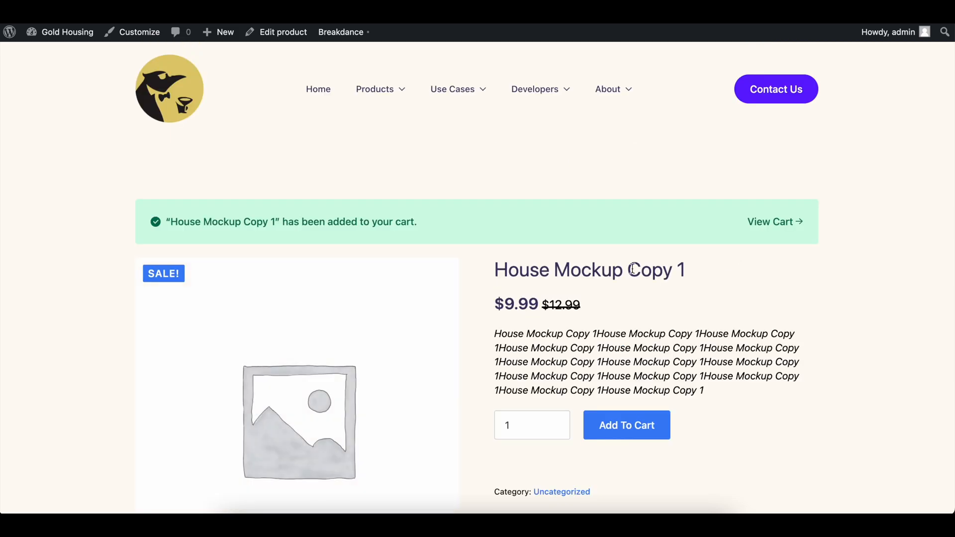
scroll(down, 3)
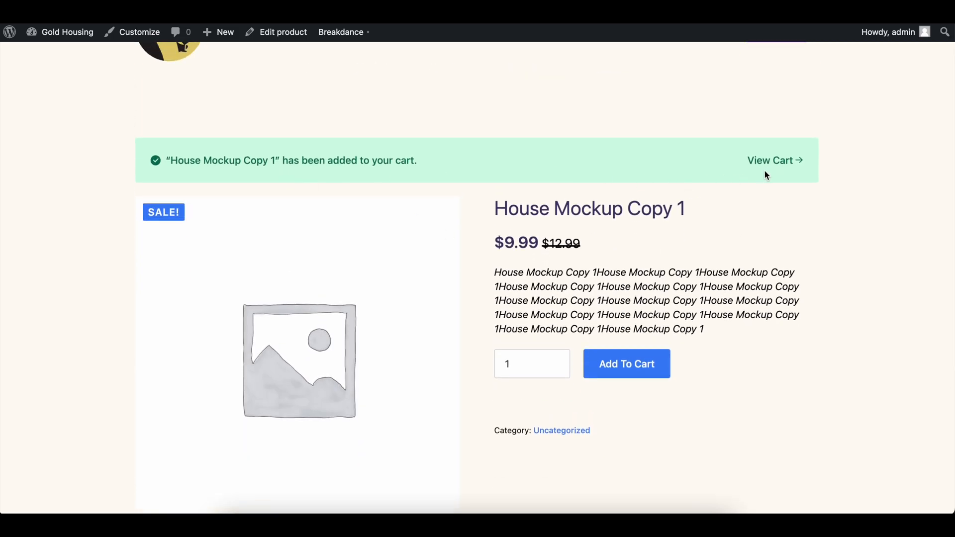
click(773, 160)
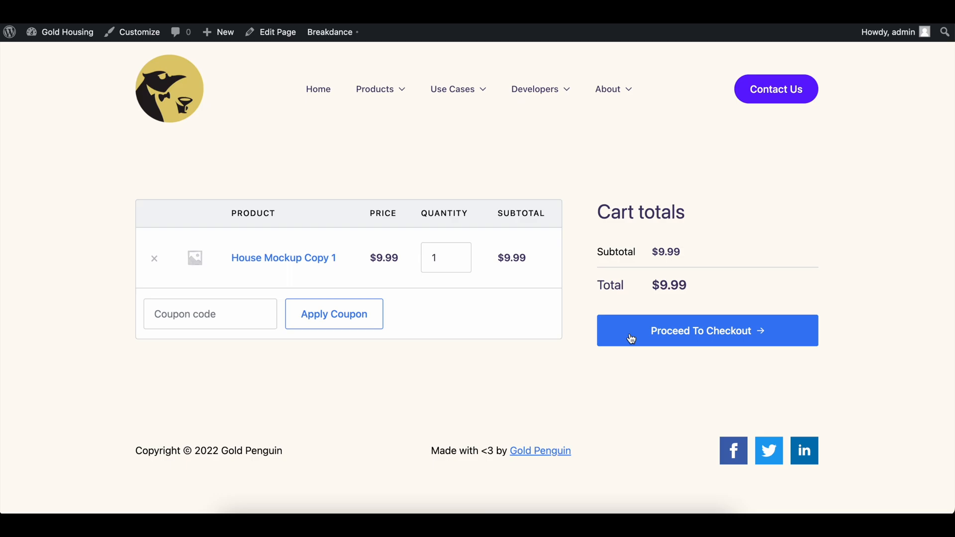
Step: Proceed to checkout for the $9.99 order and review the page reporting no payment methods
click(706, 331)
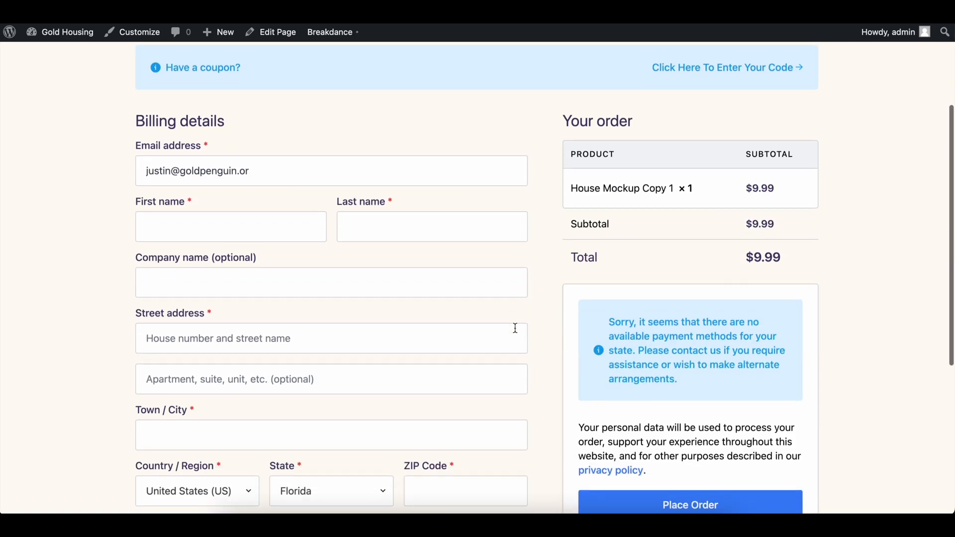
scroll(down, 3)
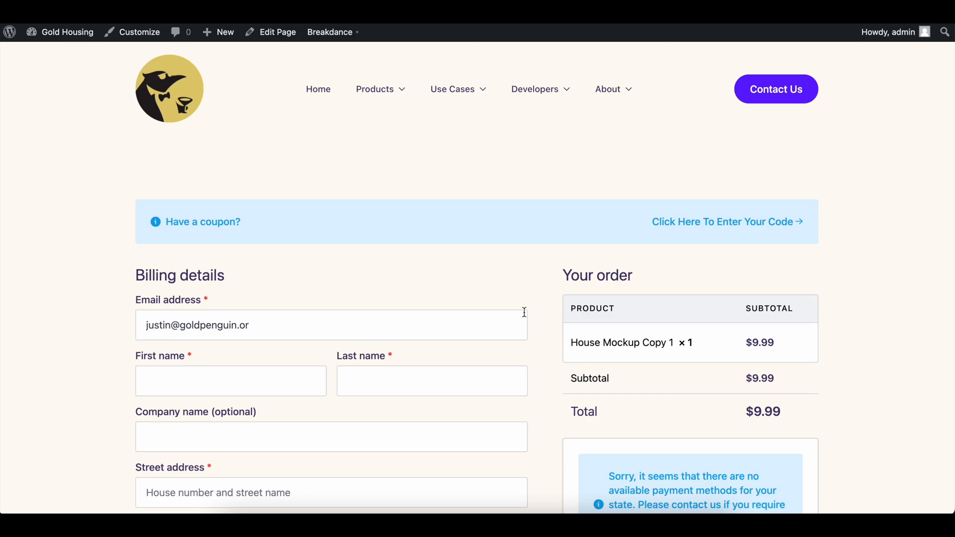
scroll(down, 3)
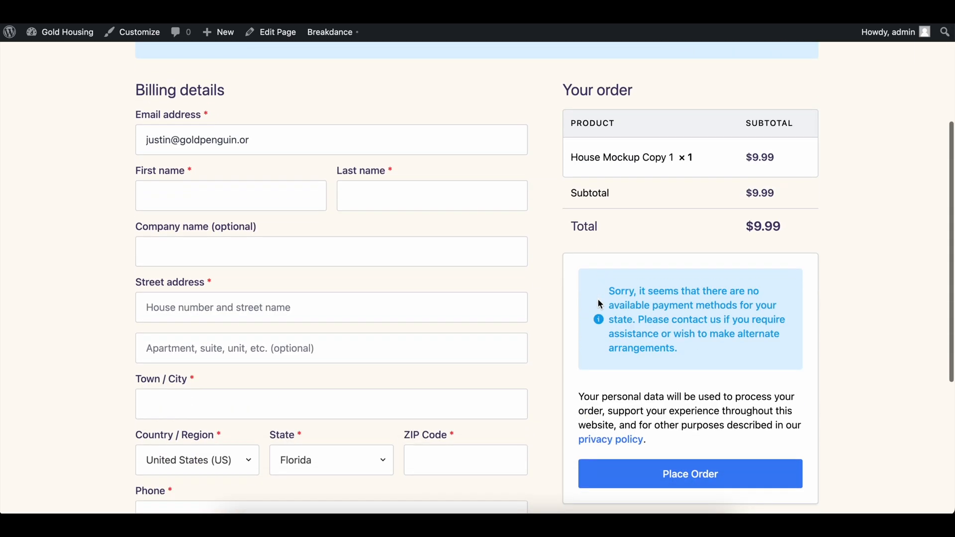
scroll(down, 3)
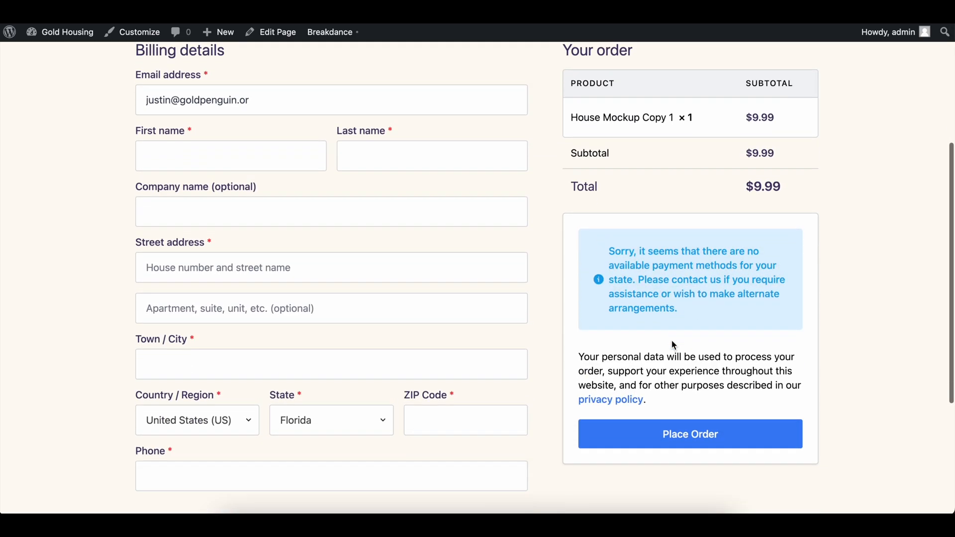
scroll(up, 3)
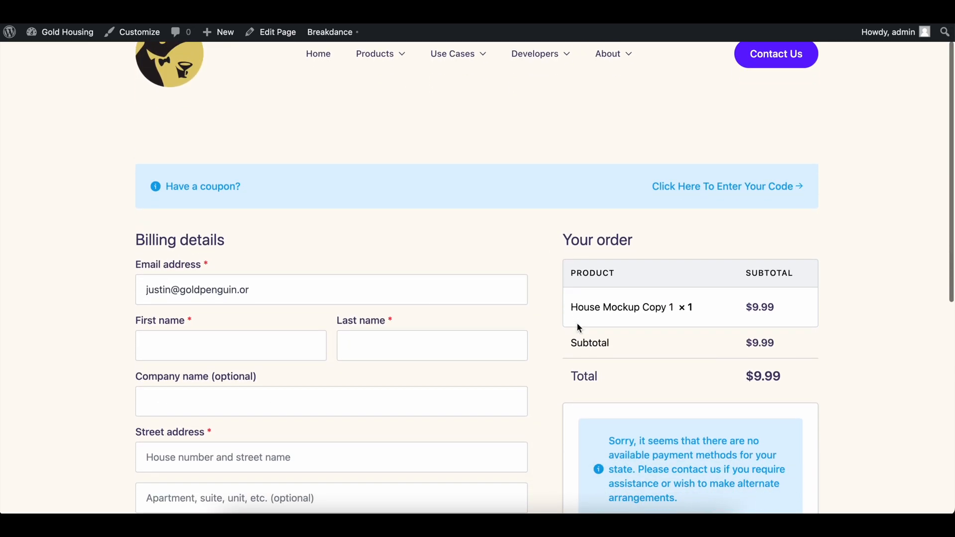
scroll(down, 3)
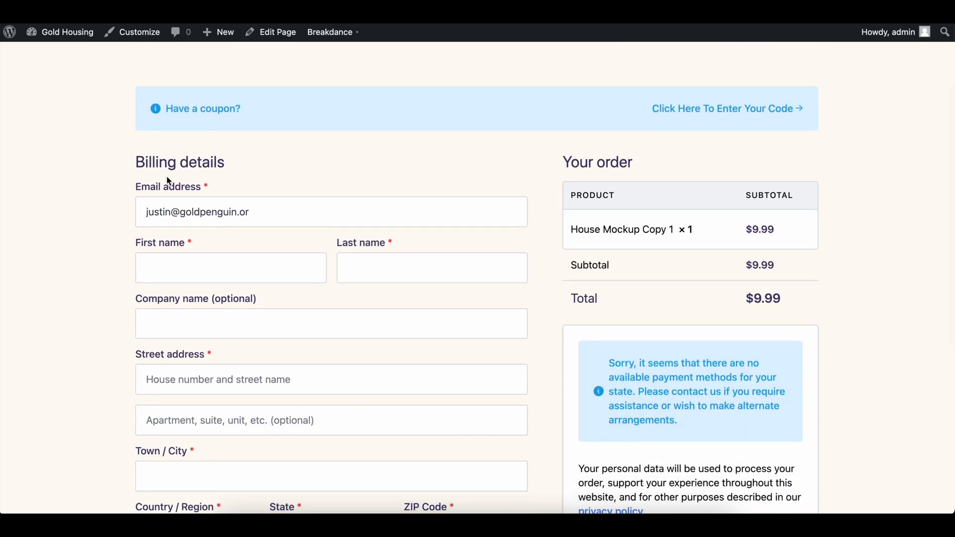
click(330, 32)
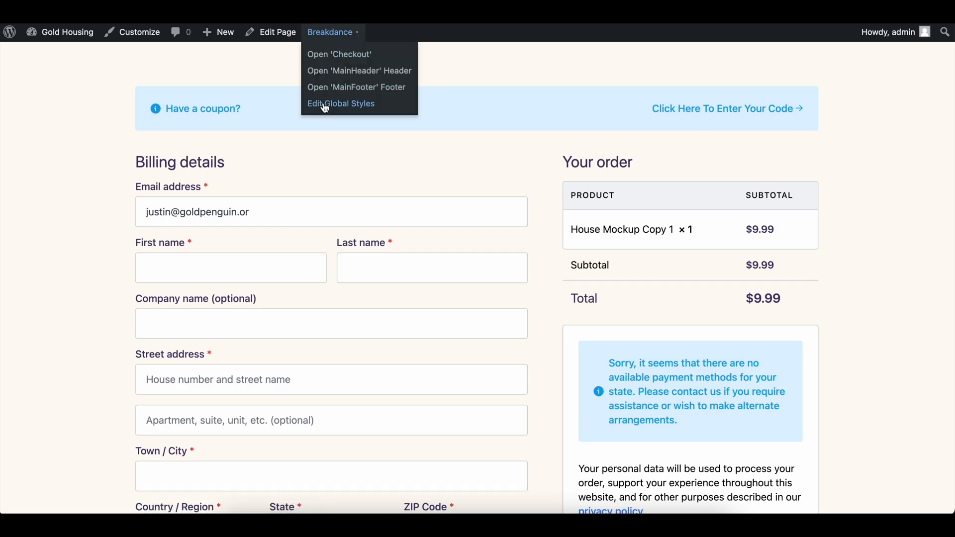
Step: Set the WooCommerce primary button background to #0F0B19 in Breakdance global styles
click(341, 103)
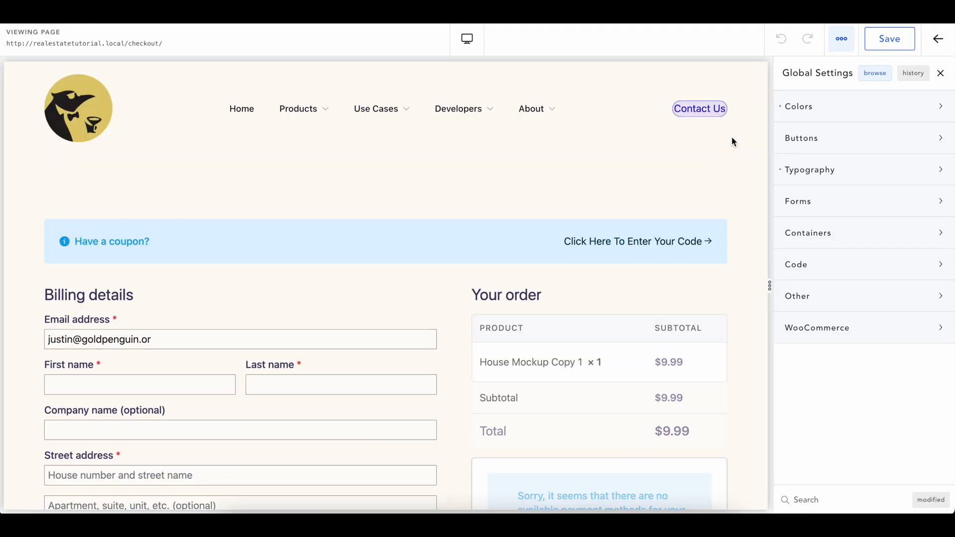
scroll(down, 3)
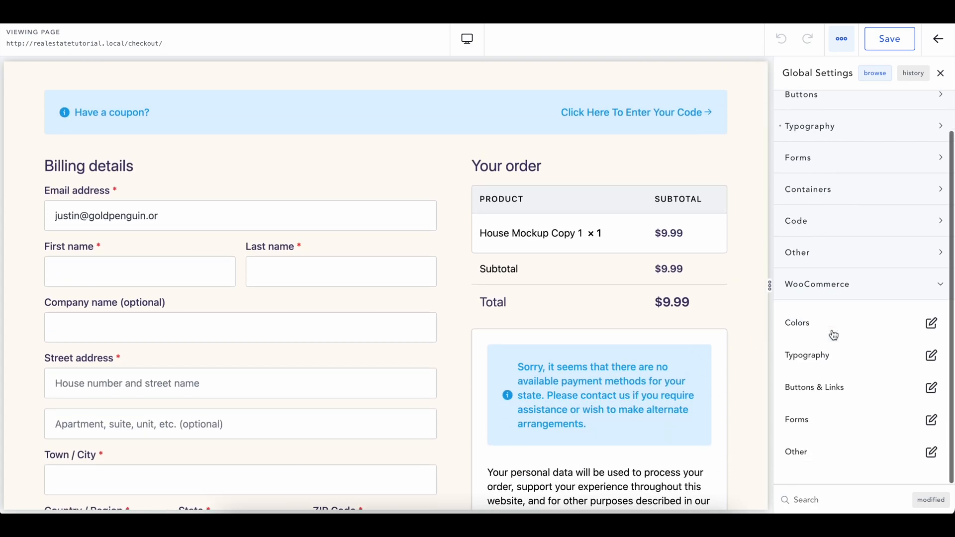
scroll(down, 3)
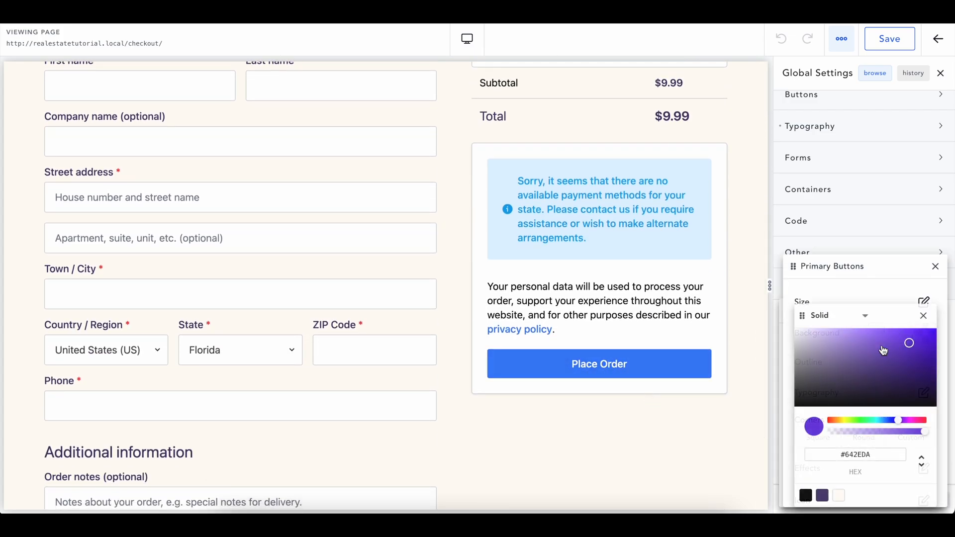
click(874, 403)
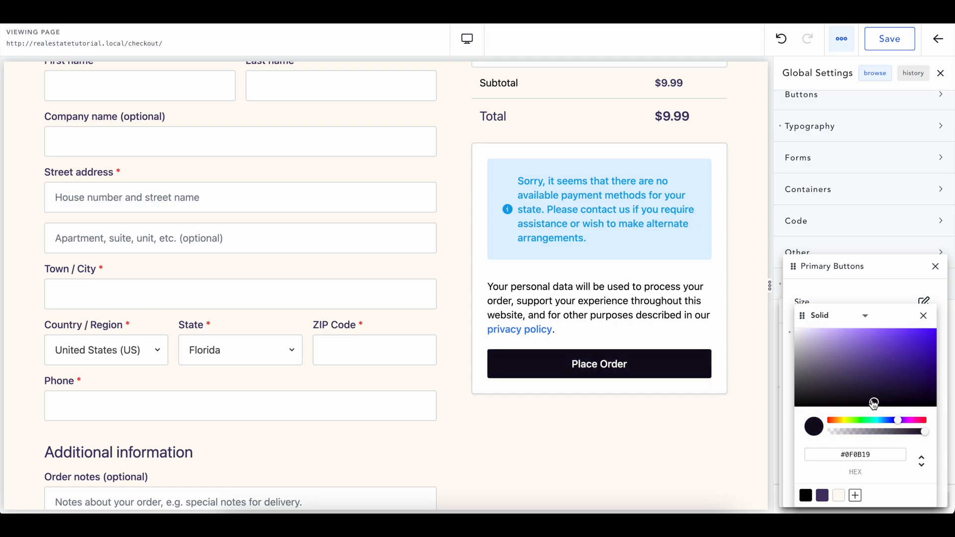
click(923, 316)
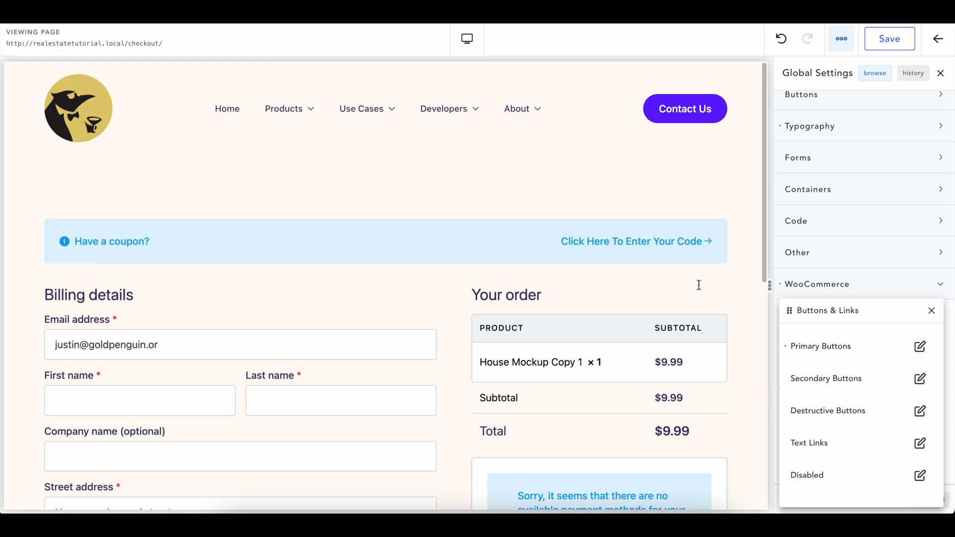
mouse_move(700, 289)
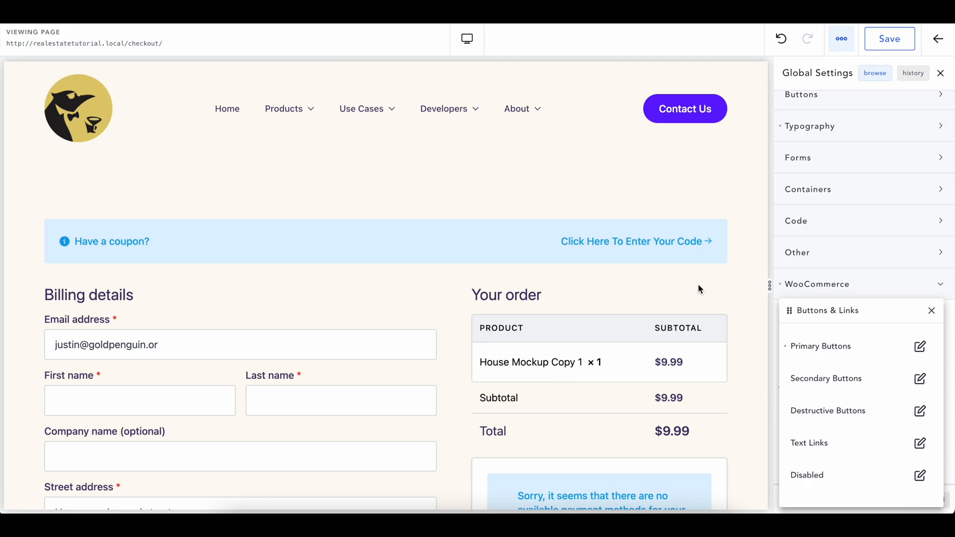
scroll(down, 3)
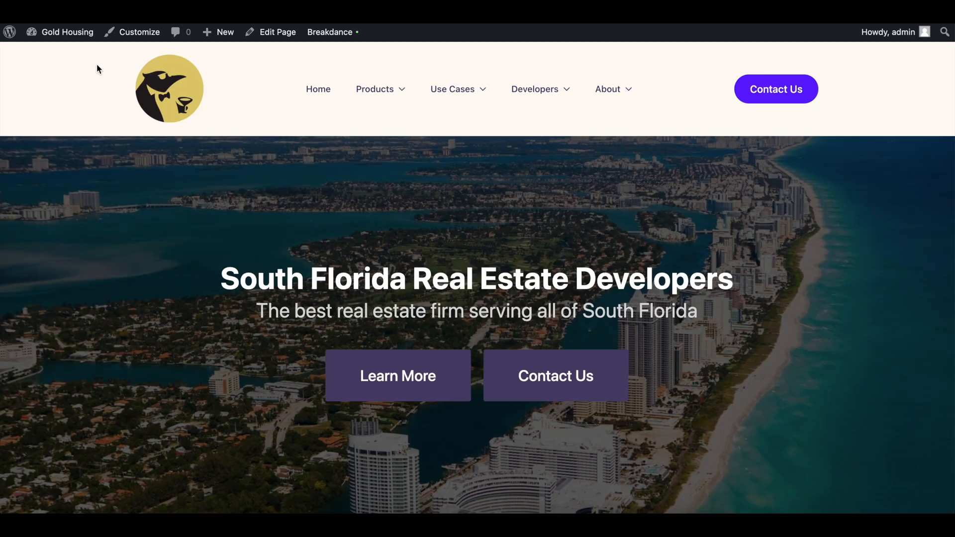
Step: Add a Single Product template from the Breakdance Templates list
click(67, 31)
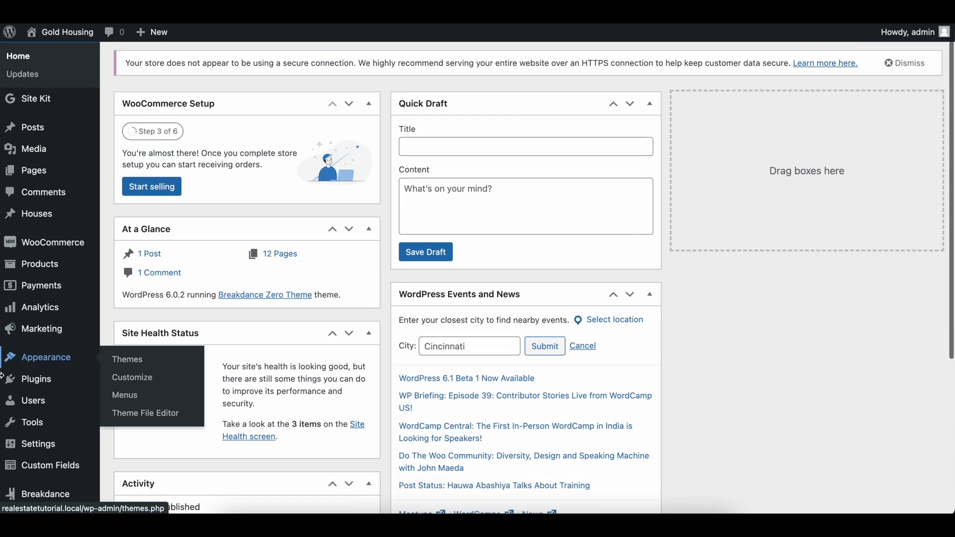
mouse_move(39, 444)
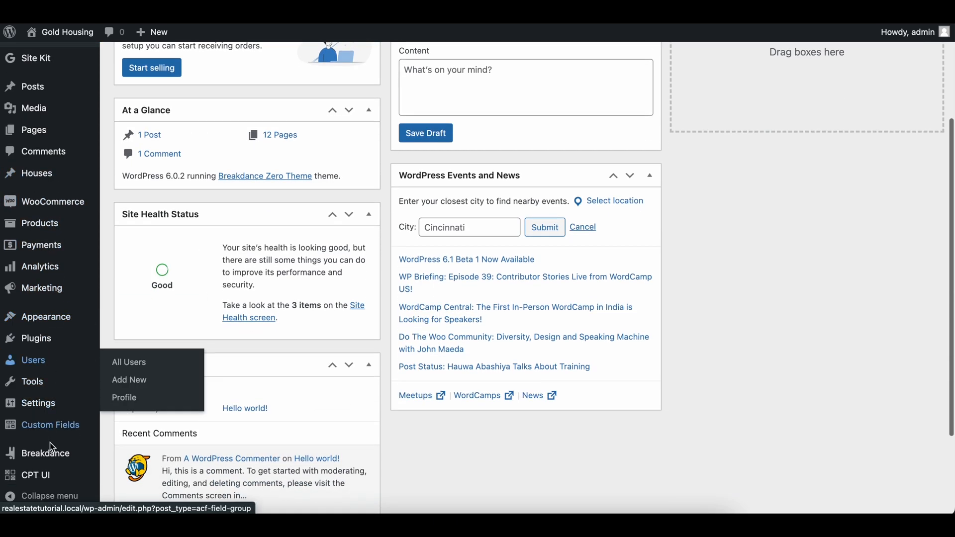
click(47, 453)
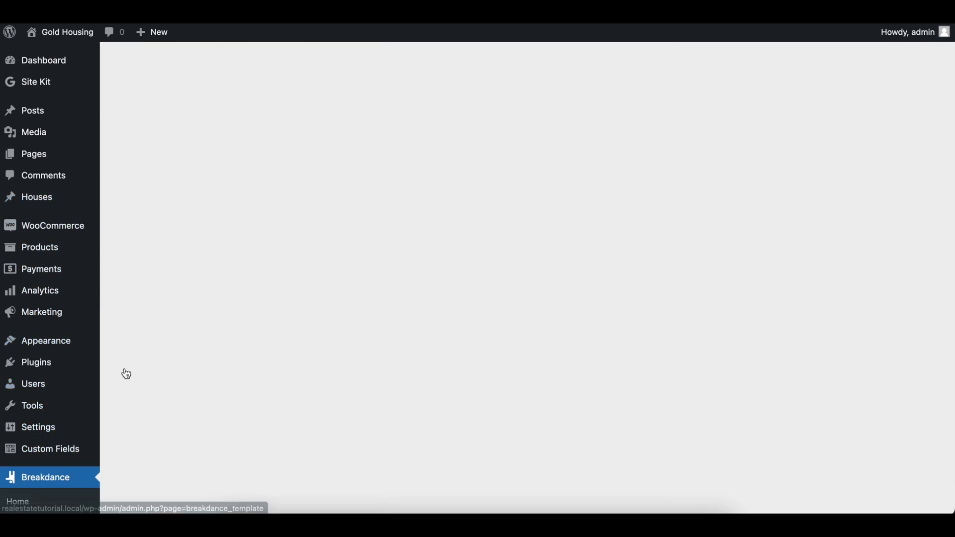
click(230, 63)
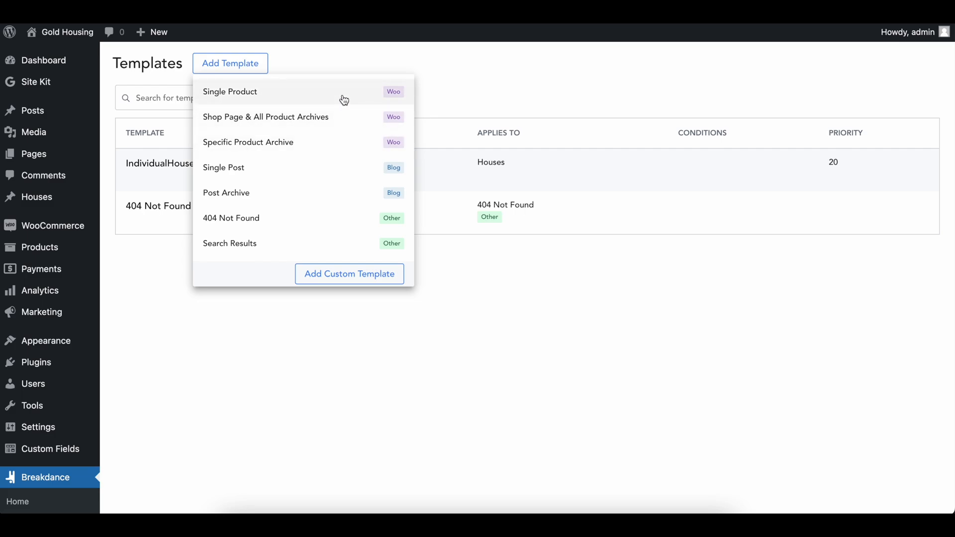
mouse_move(279, 128)
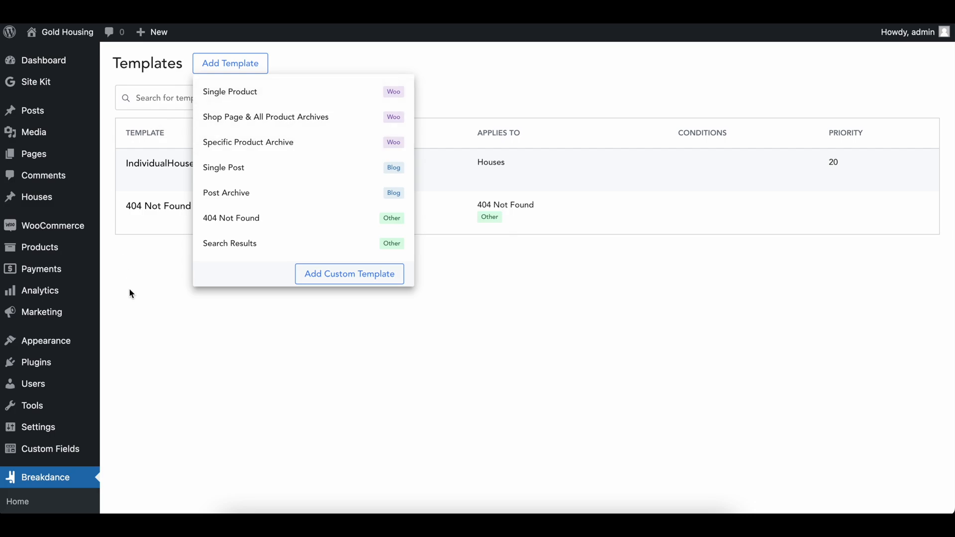
mouse_move(410, 436)
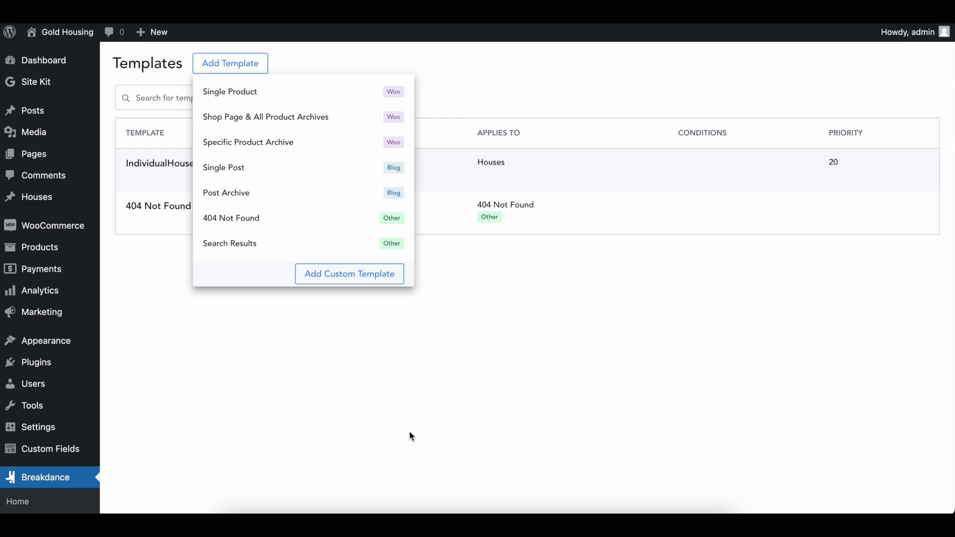
click(230, 91)
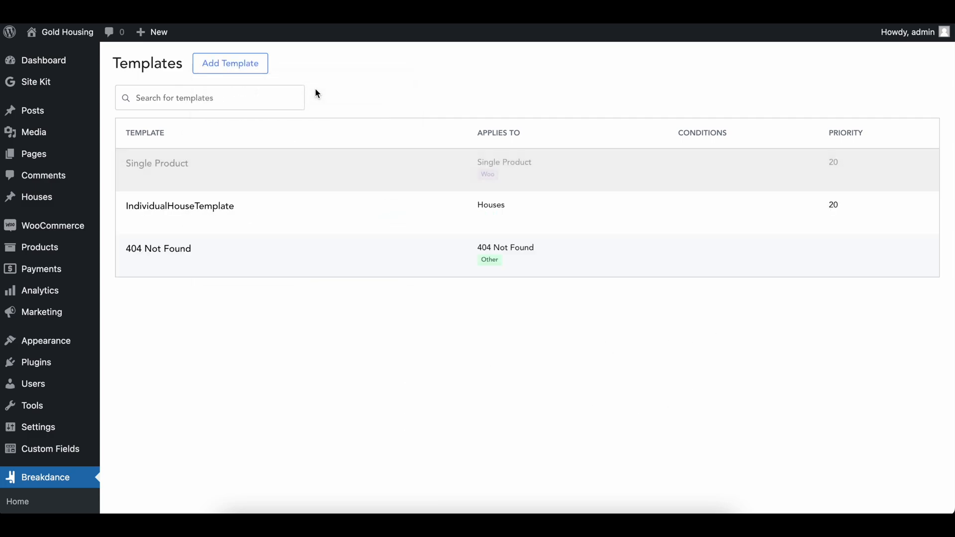
mouse_move(184, 170)
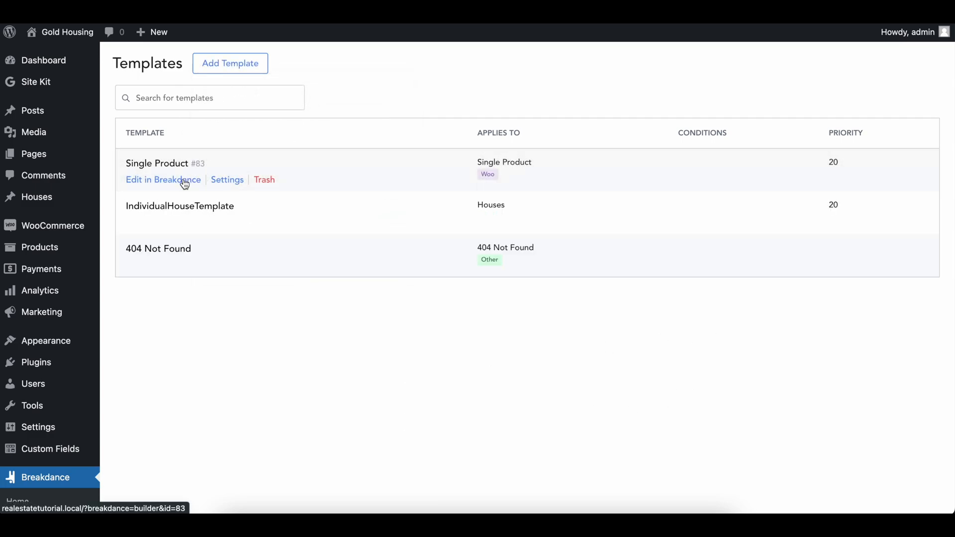
Step: Insert the WooCommerce Product element into the Single Product template in the builder
click(163, 180)
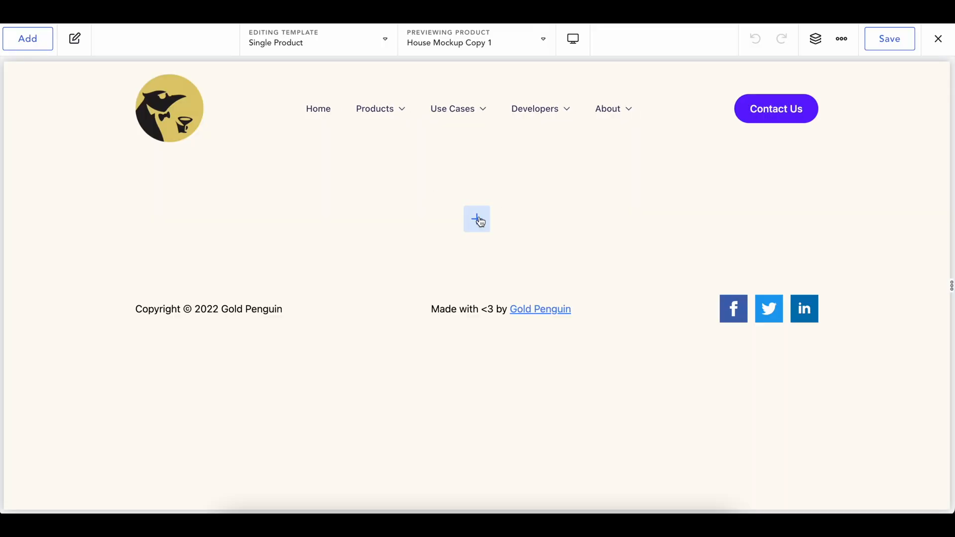
click(28, 39)
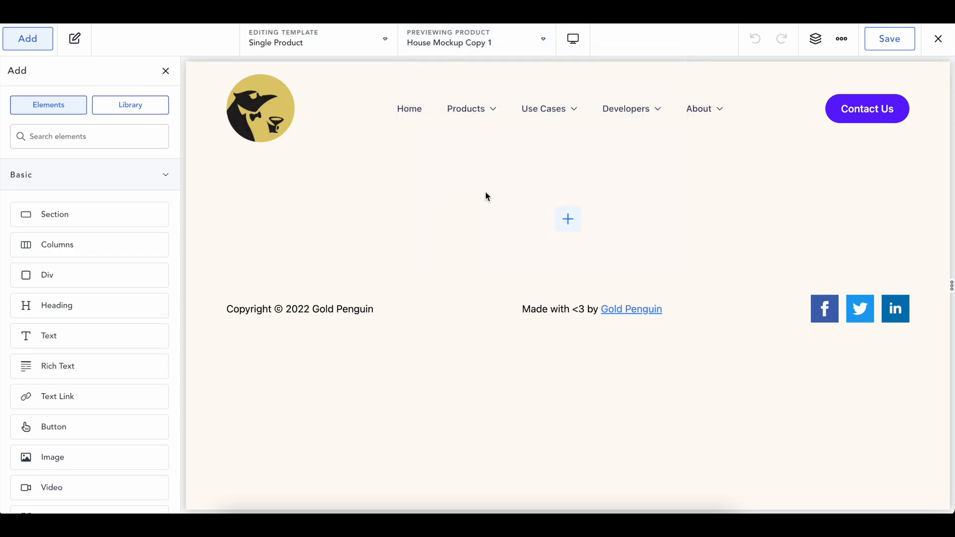
scroll(down, 3)
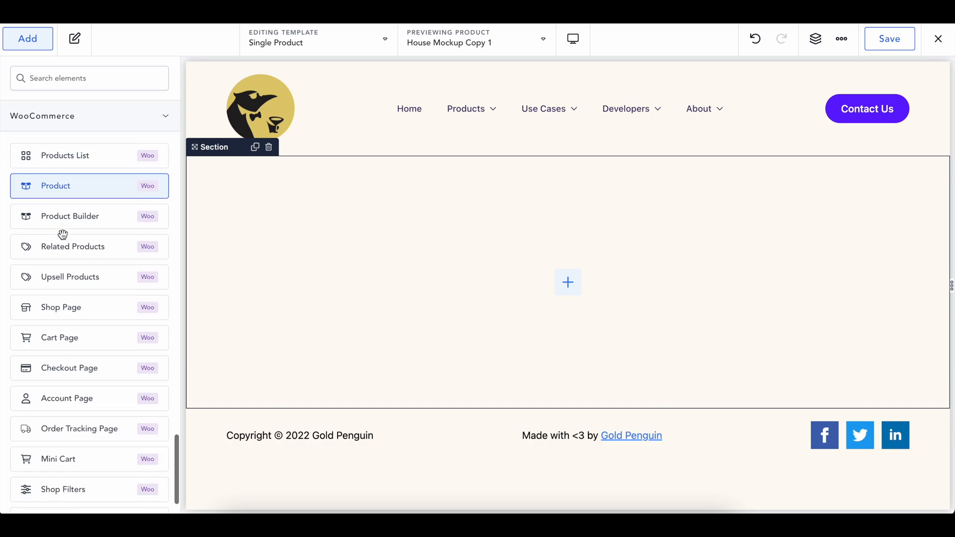
scroll(down, 3)
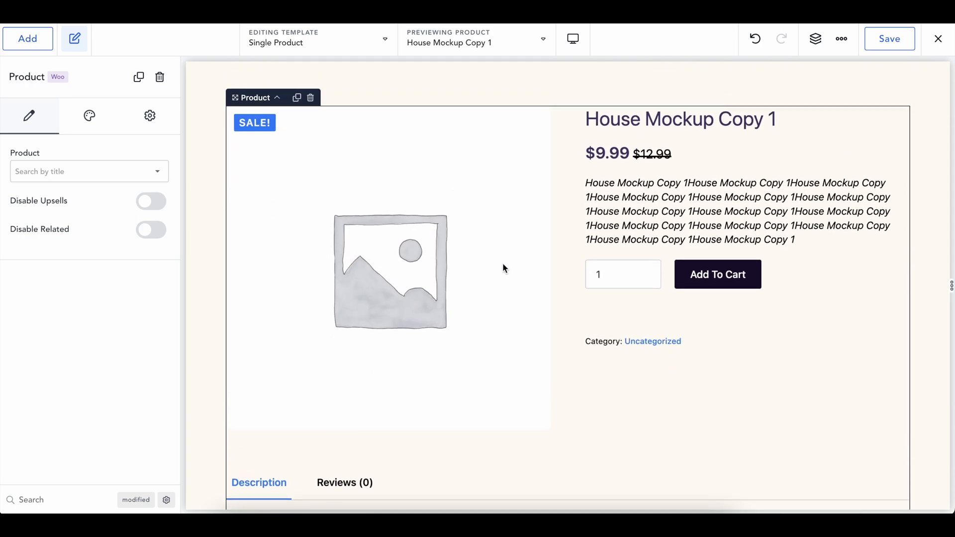
scroll(down, 3)
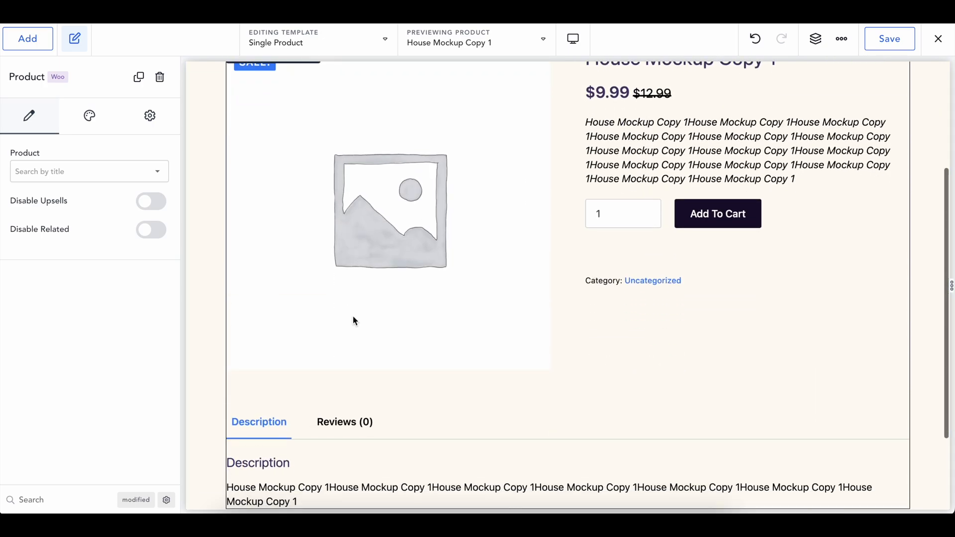
Step: Try the product image on the right, put it back on the left, and choose the displayed product
click(90, 116)
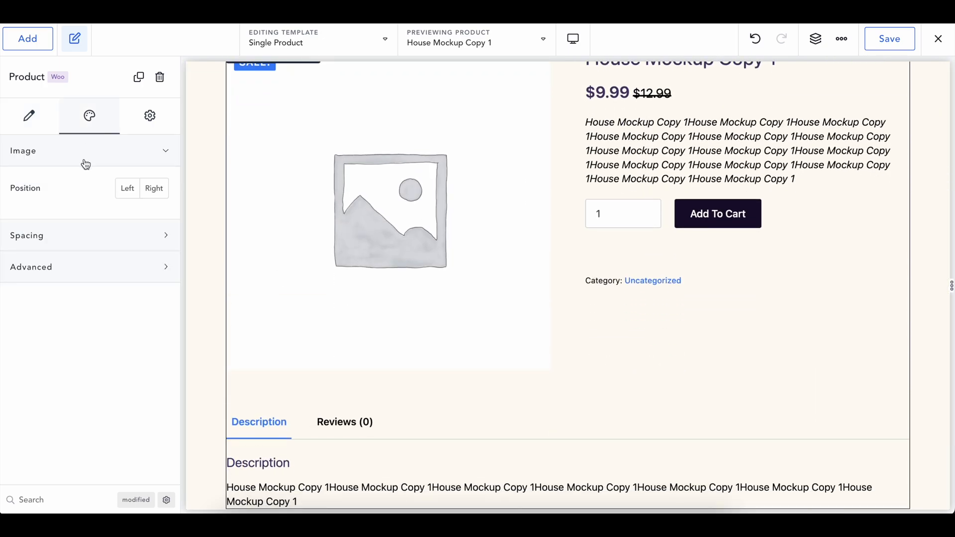
click(153, 188)
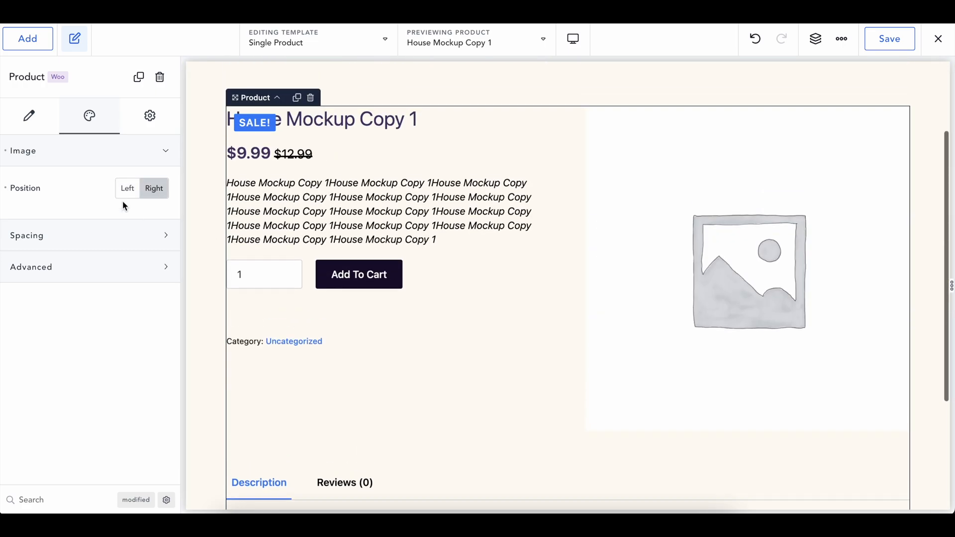
click(127, 188)
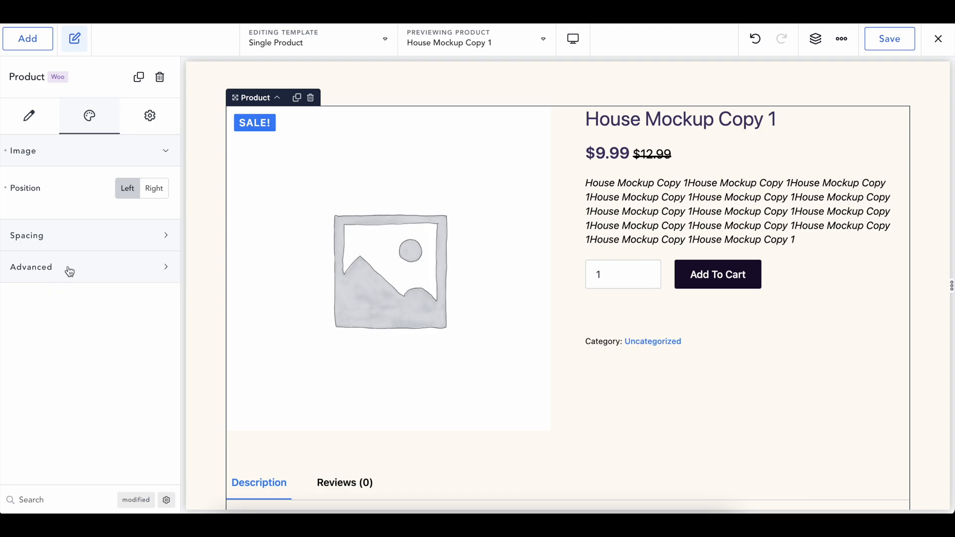
click(28, 115)
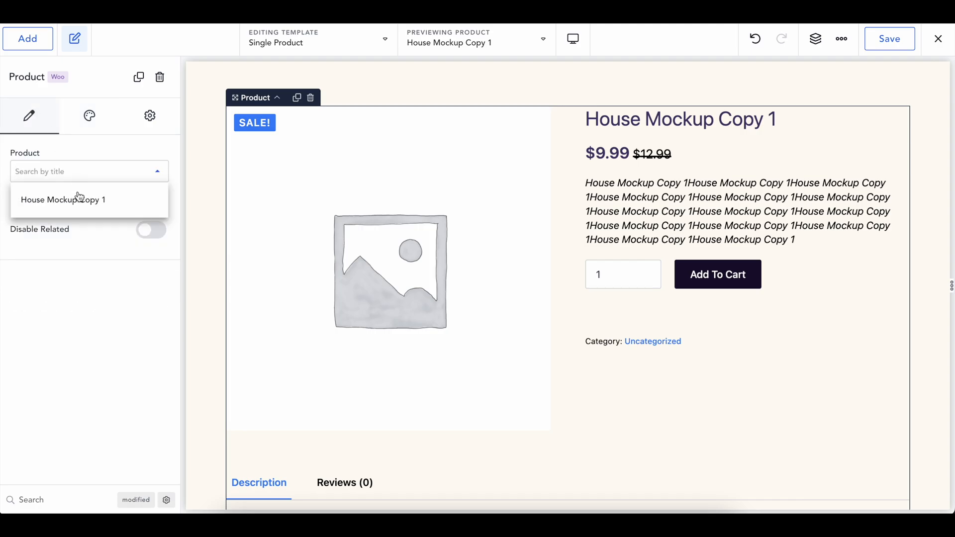
click(63, 200)
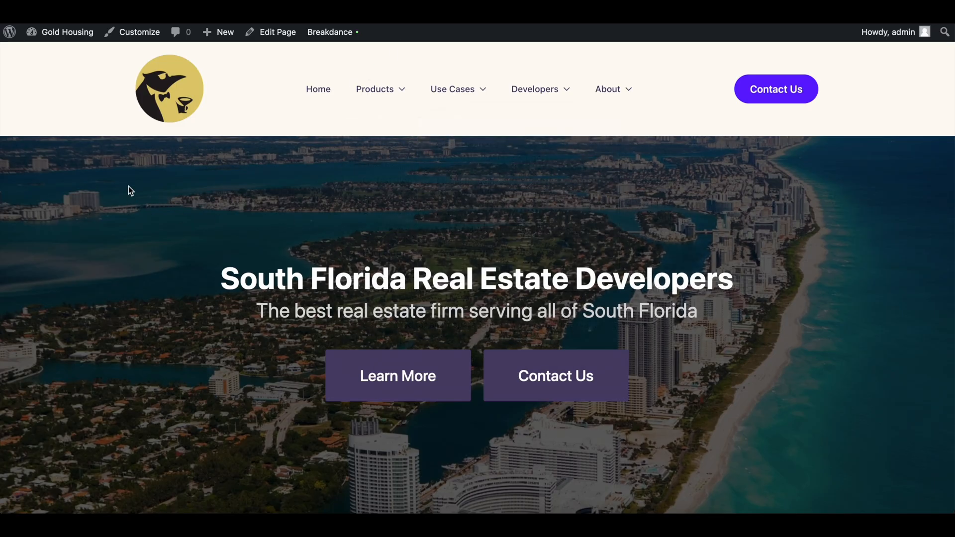
Step: Trash the Single Product template, leaving IndividualHouseTemplate and 404 Not Found
click(66, 31)
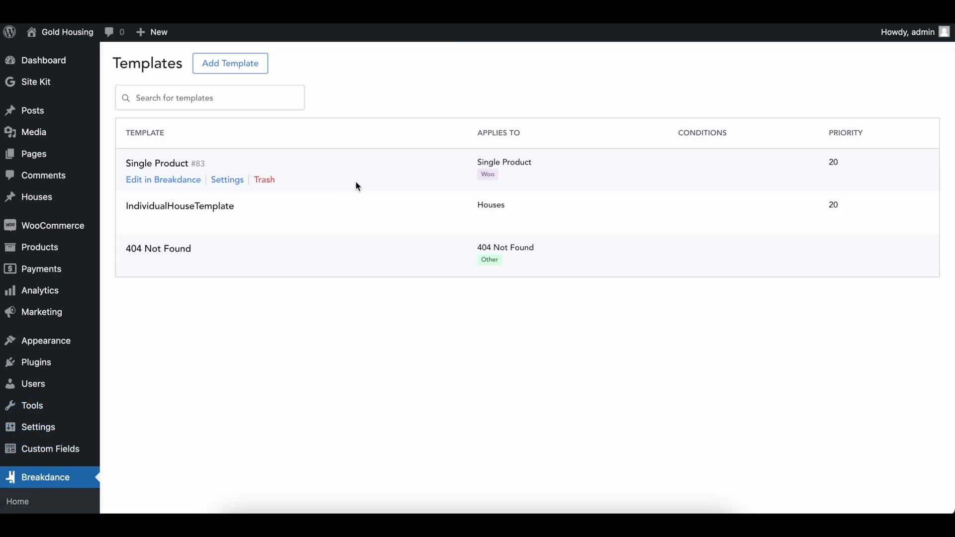
click(265, 179)
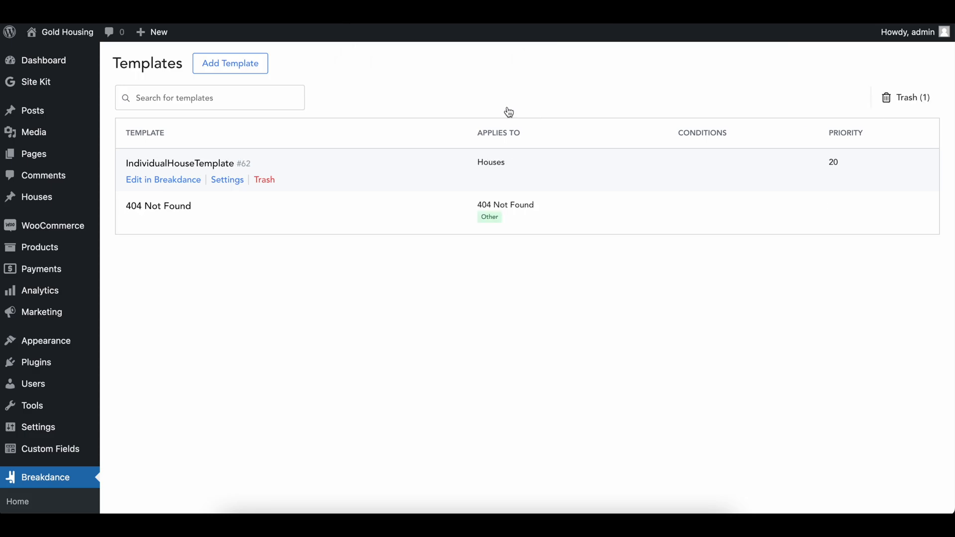
mouse_move(30, 278)
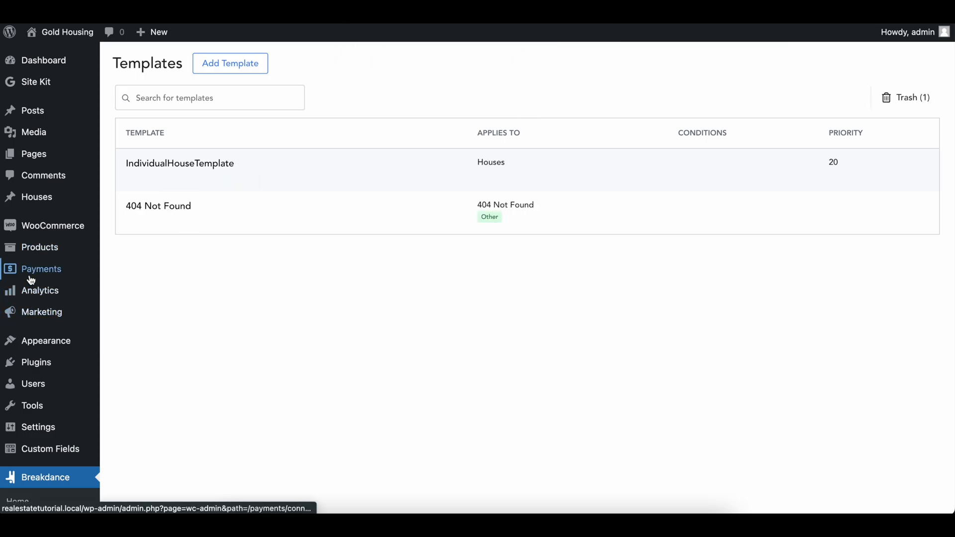
Step: Bring up the WooCommerce Payments connect page for credit card setup
click(40, 268)
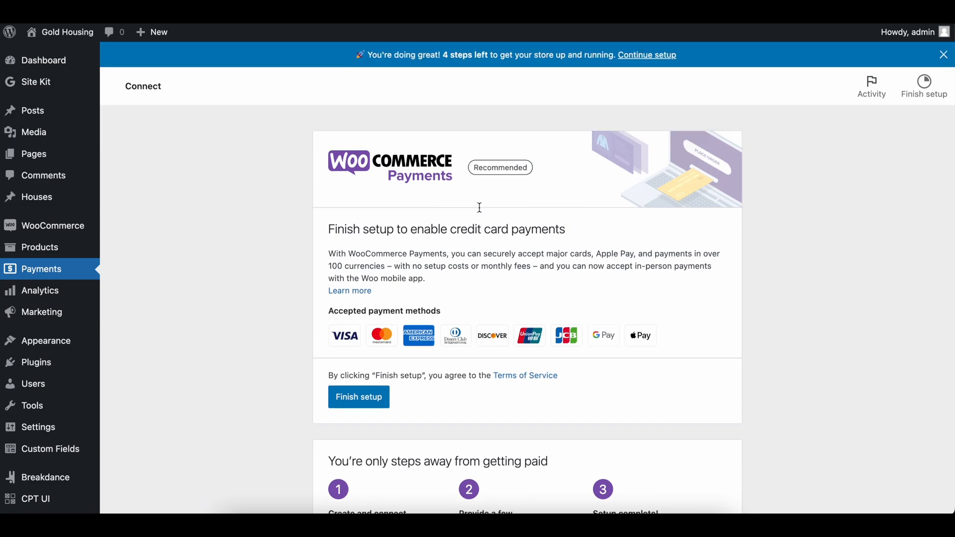
mouse_move(454, 235)
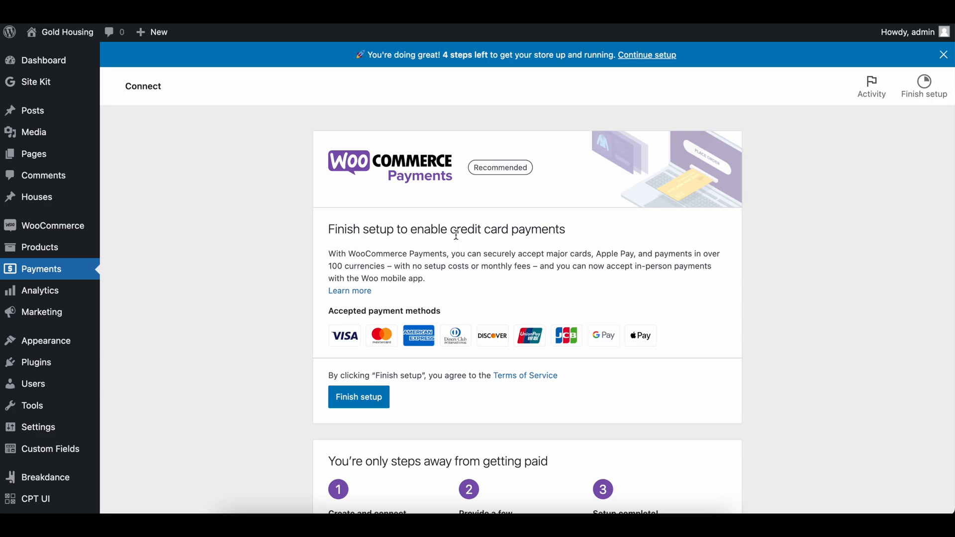
mouse_move(401, 263)
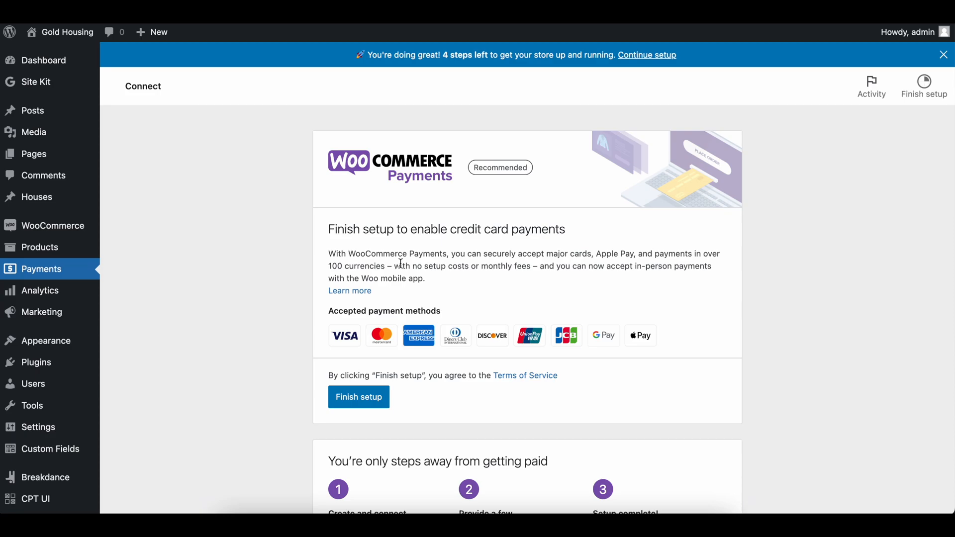
mouse_move(272, 260)
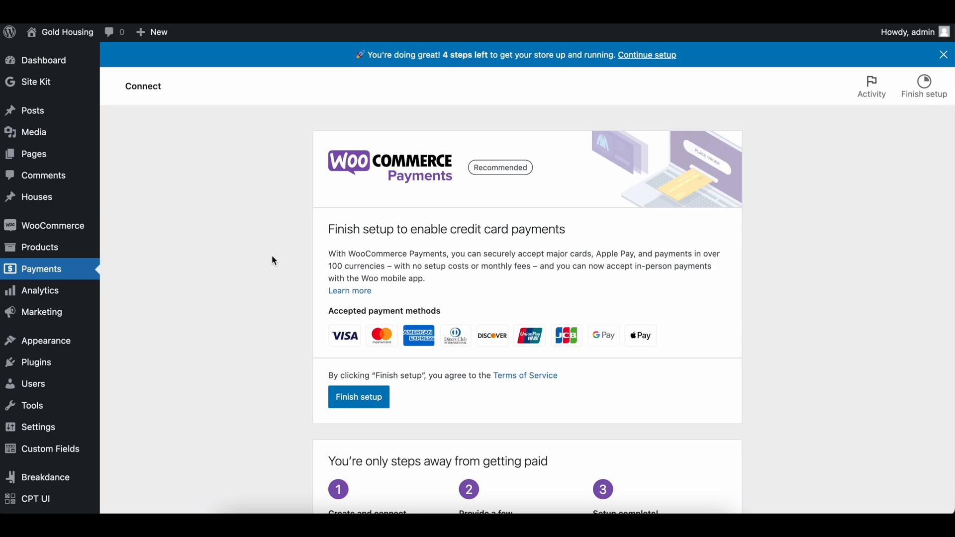
scroll(down, 3)
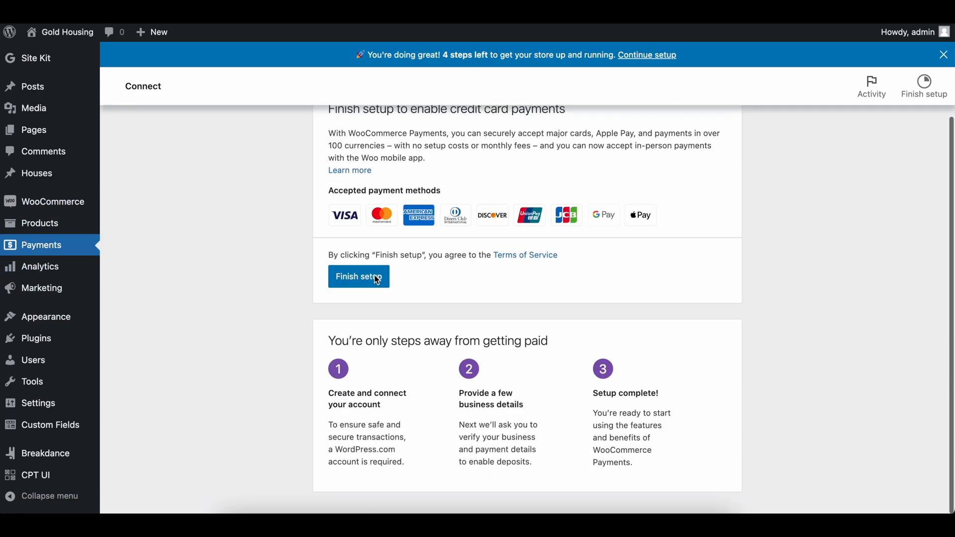